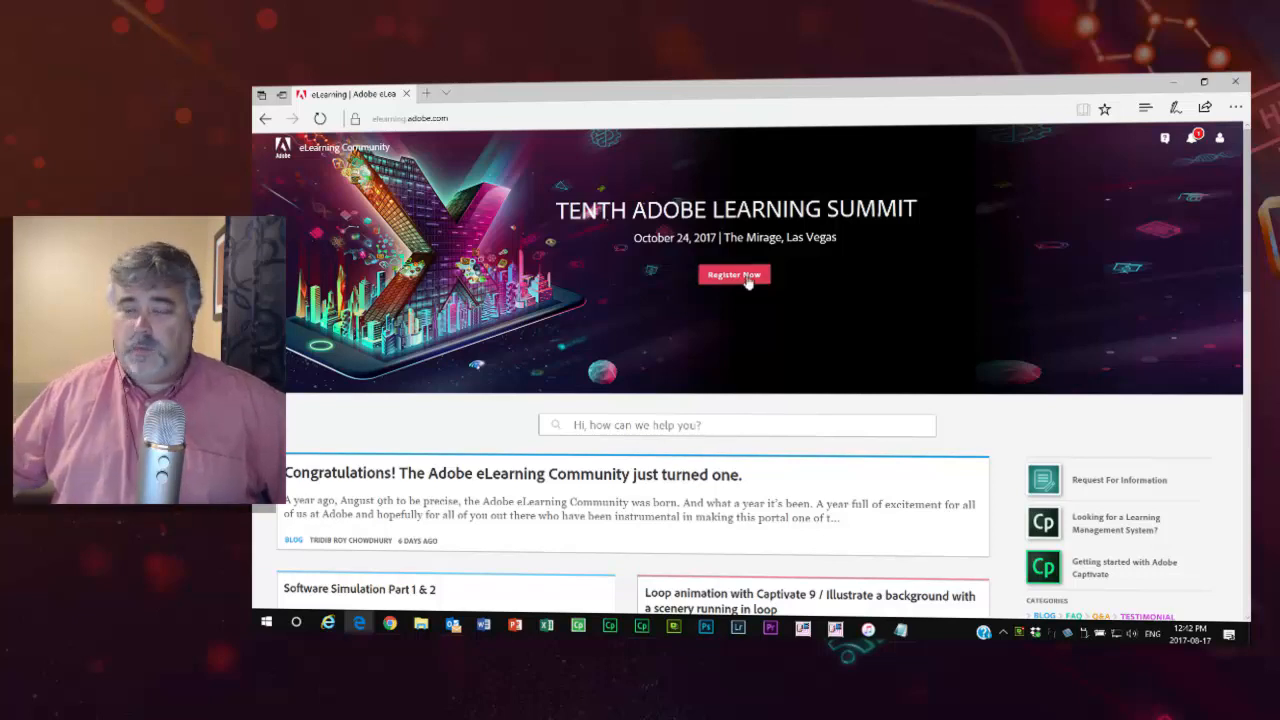
# Request the Tenth Adobe Learning Summit registration via Register Now; Edge blocks the pop-up.
pyautogui.click(734, 276)
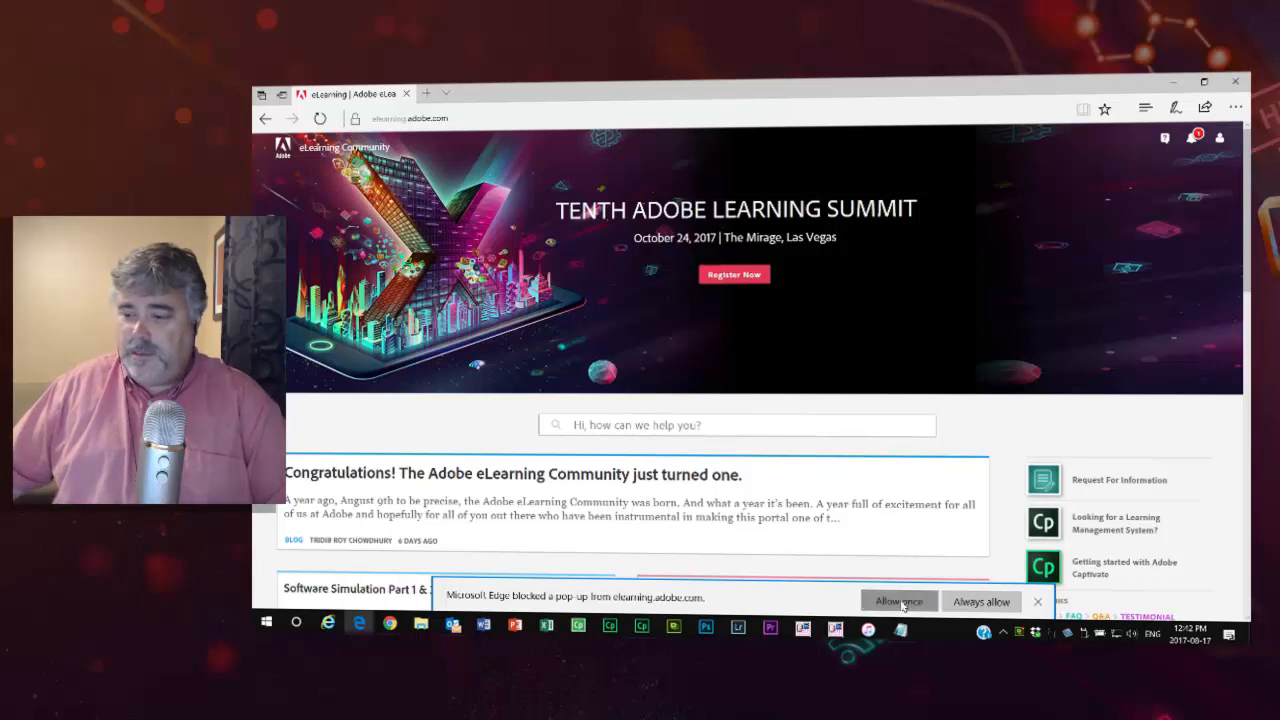
# Allow the blocked summit page to open and highlight the Save $50 early registration discount line.
pyautogui.click(898, 600)
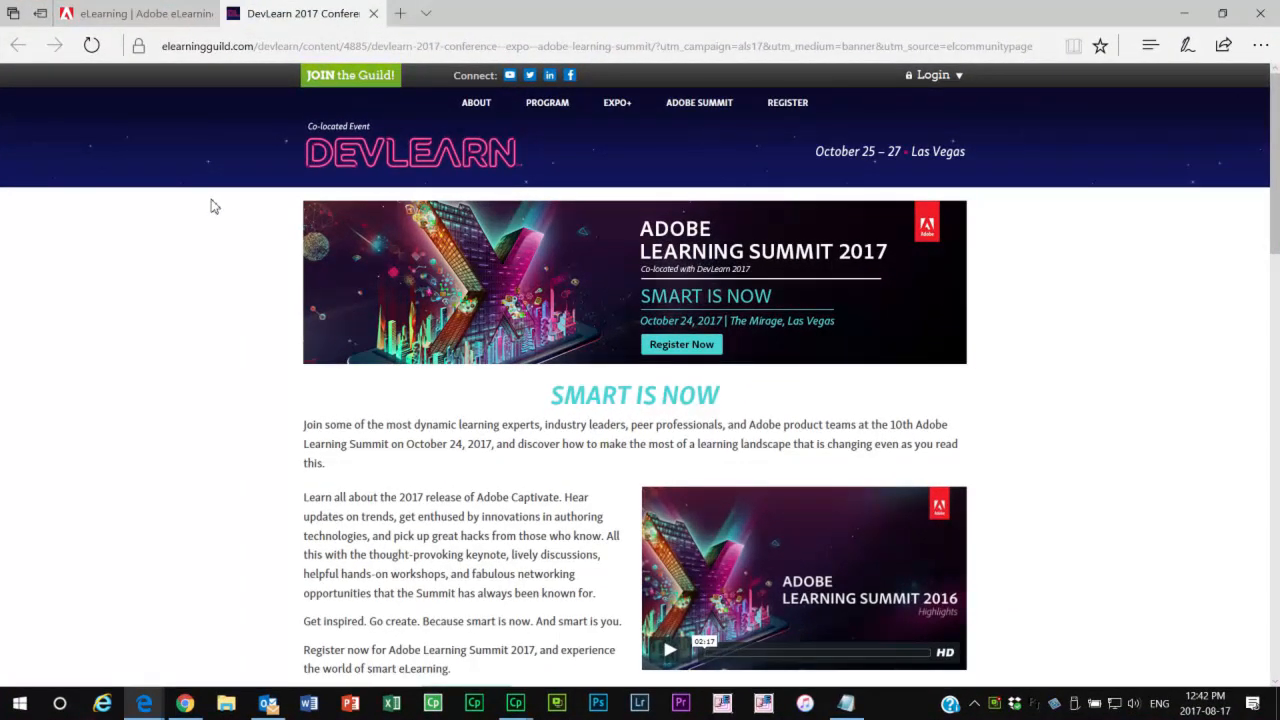
pyautogui.scroll(-3)
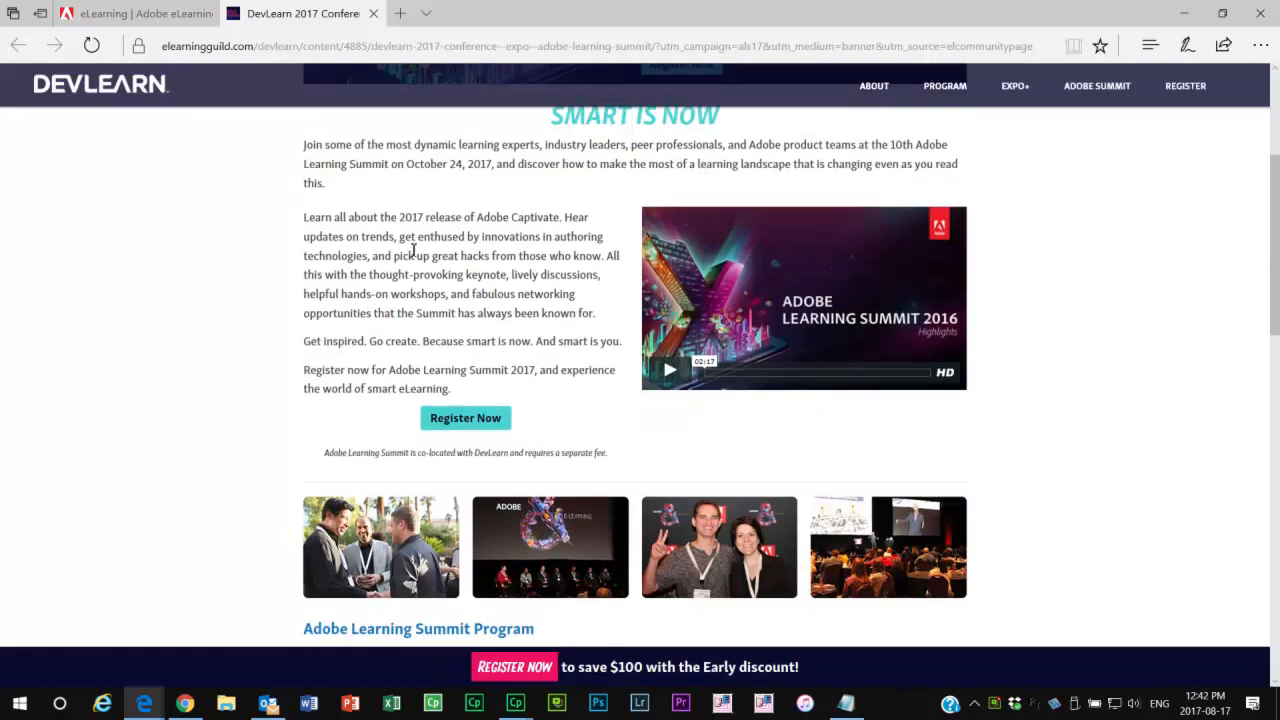
pyautogui.scroll(-3)
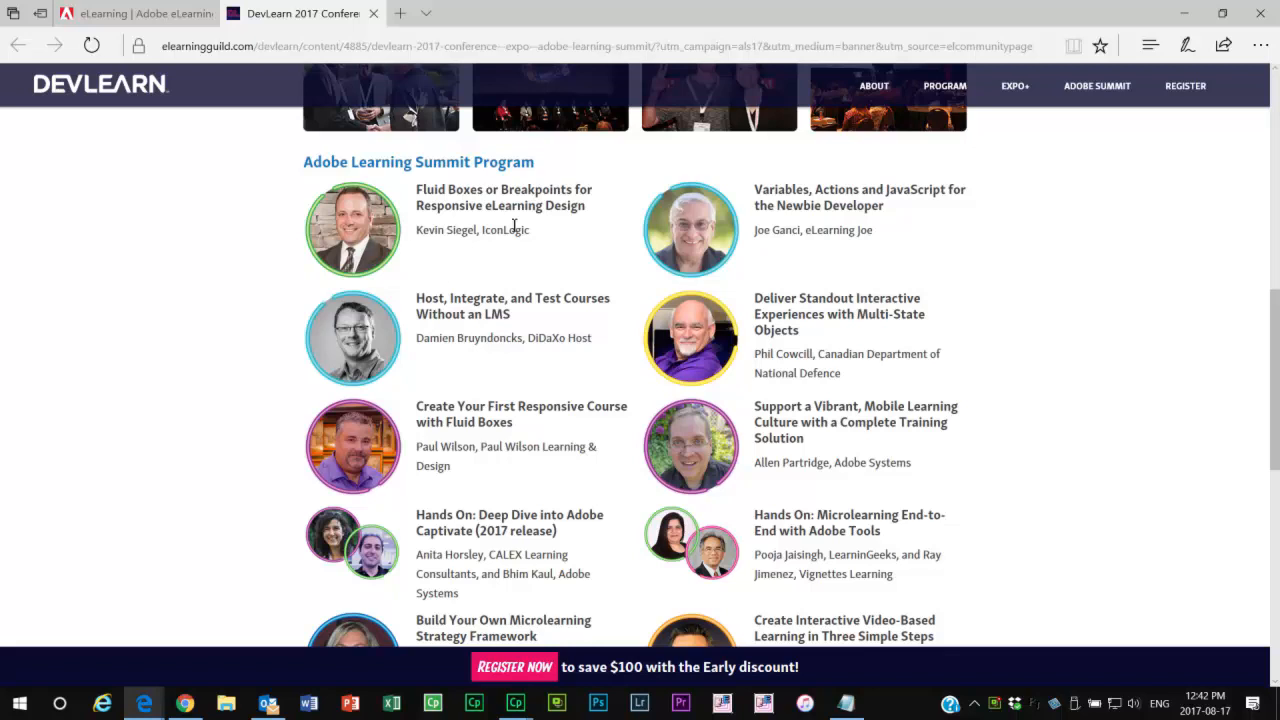
pyautogui.scroll(-3)
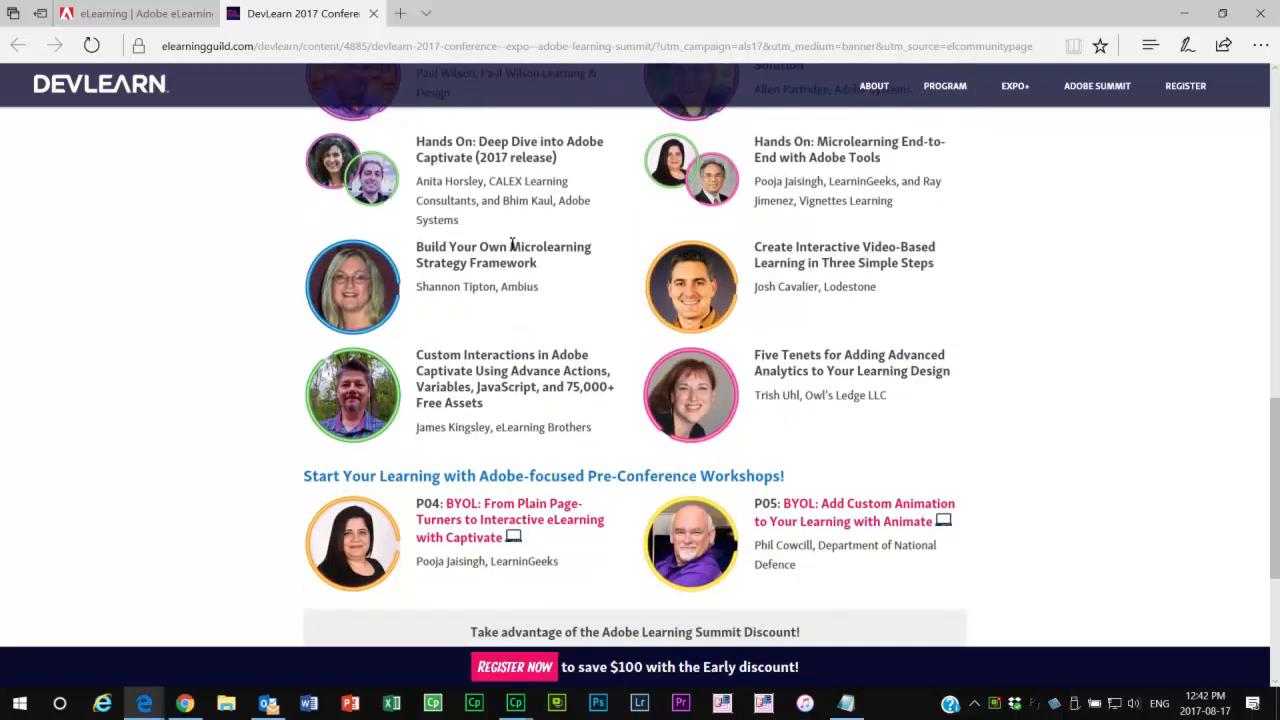
pyautogui.scroll(-3)
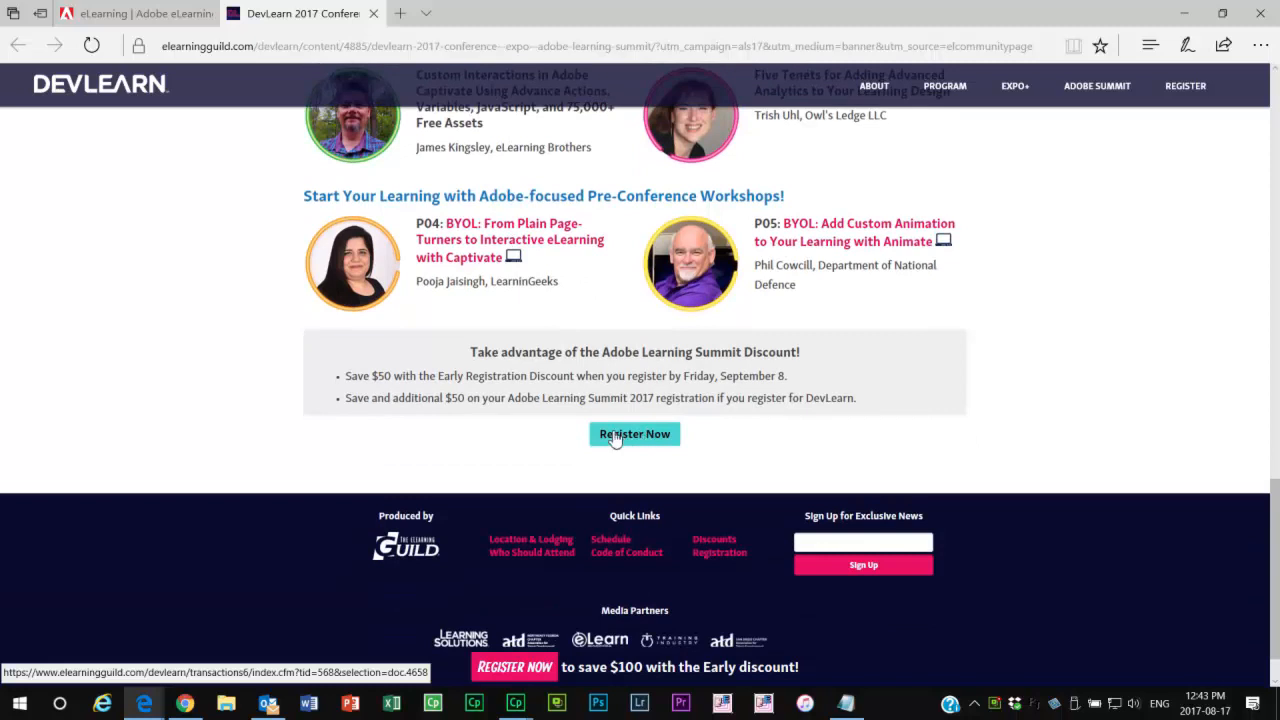
pyautogui.doubleClick(752, 376)
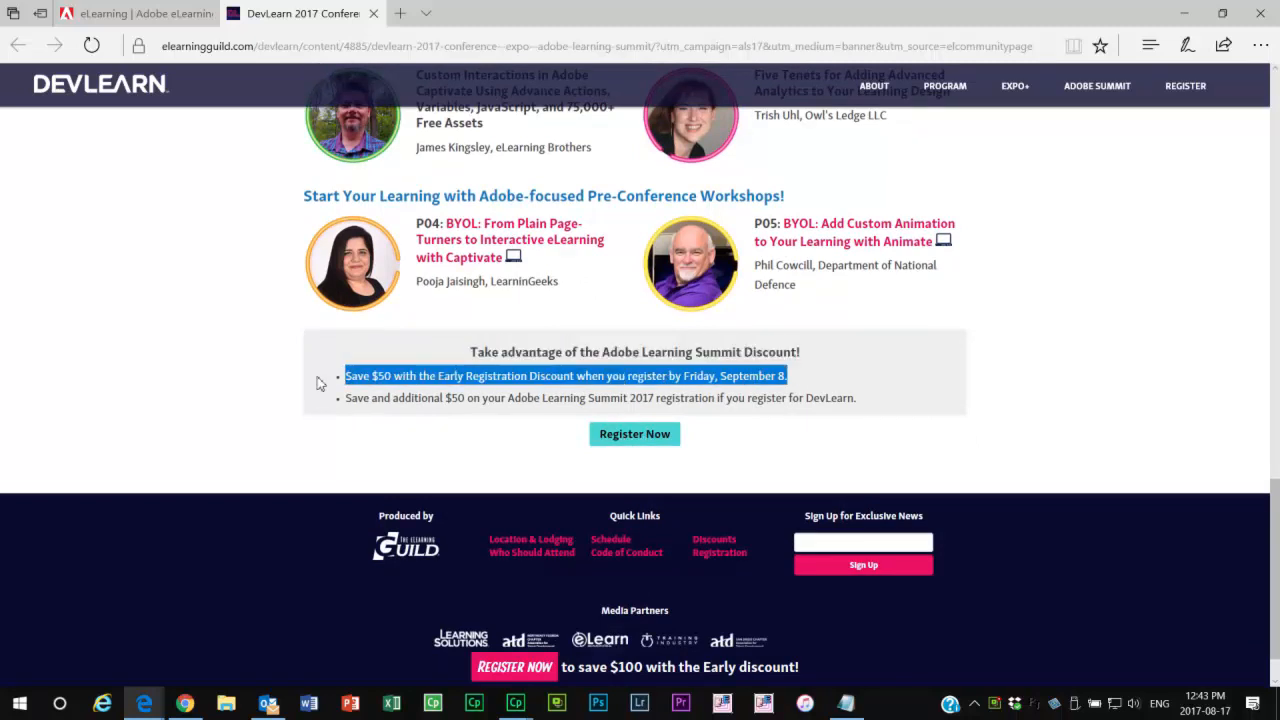
pyautogui.moveTo(40, 450)
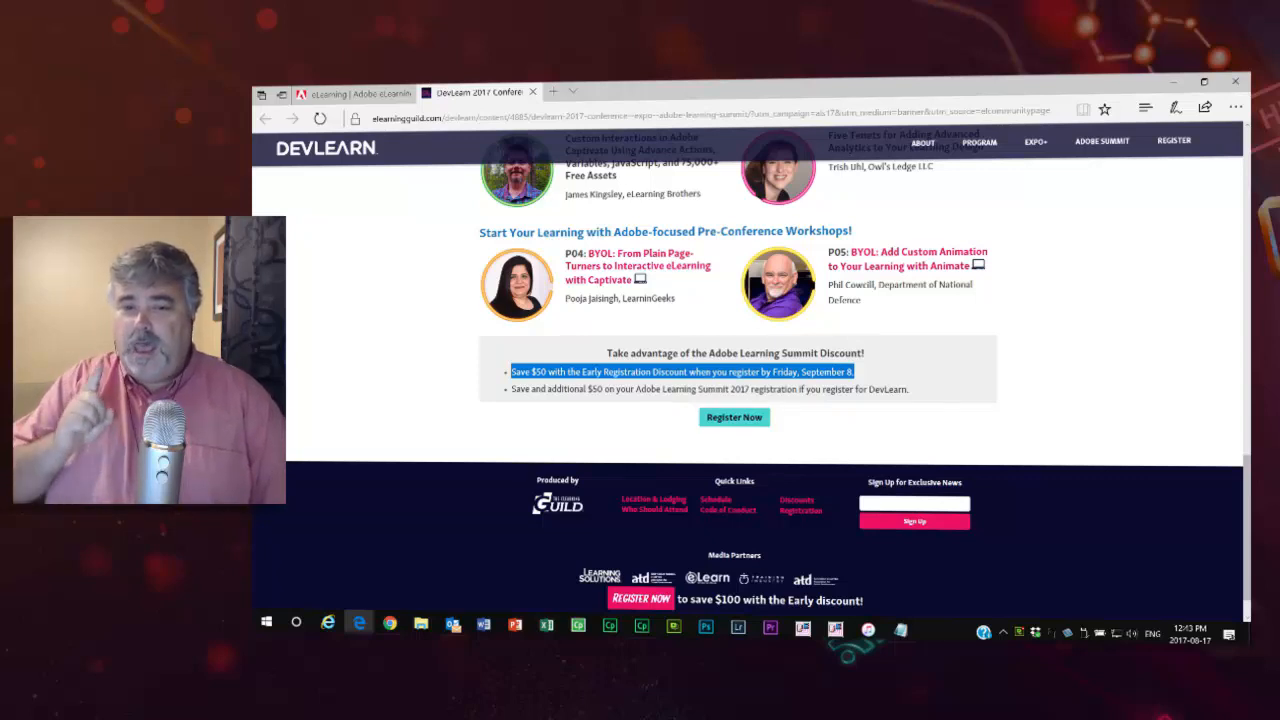
pyautogui.moveTo(300, 420)
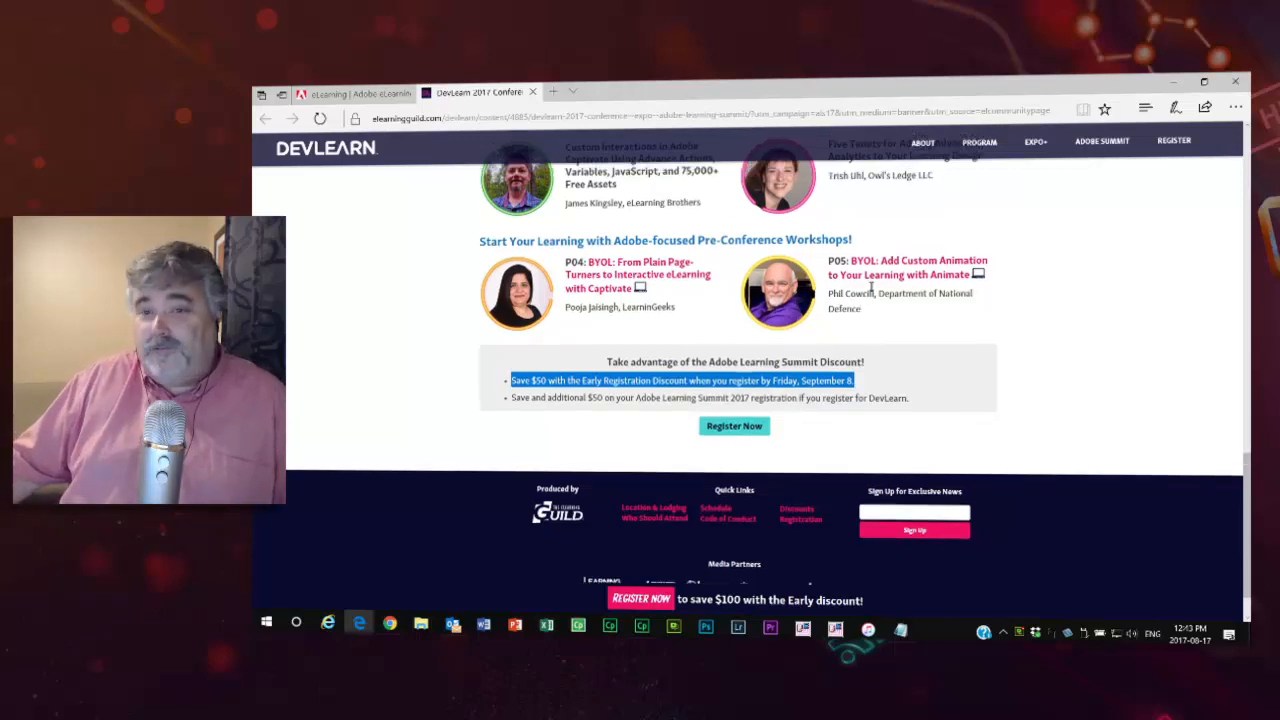
# Switch back to the eLearning Community homepage and show the signed-in account menu with the Legend level.
pyautogui.click(350, 92)
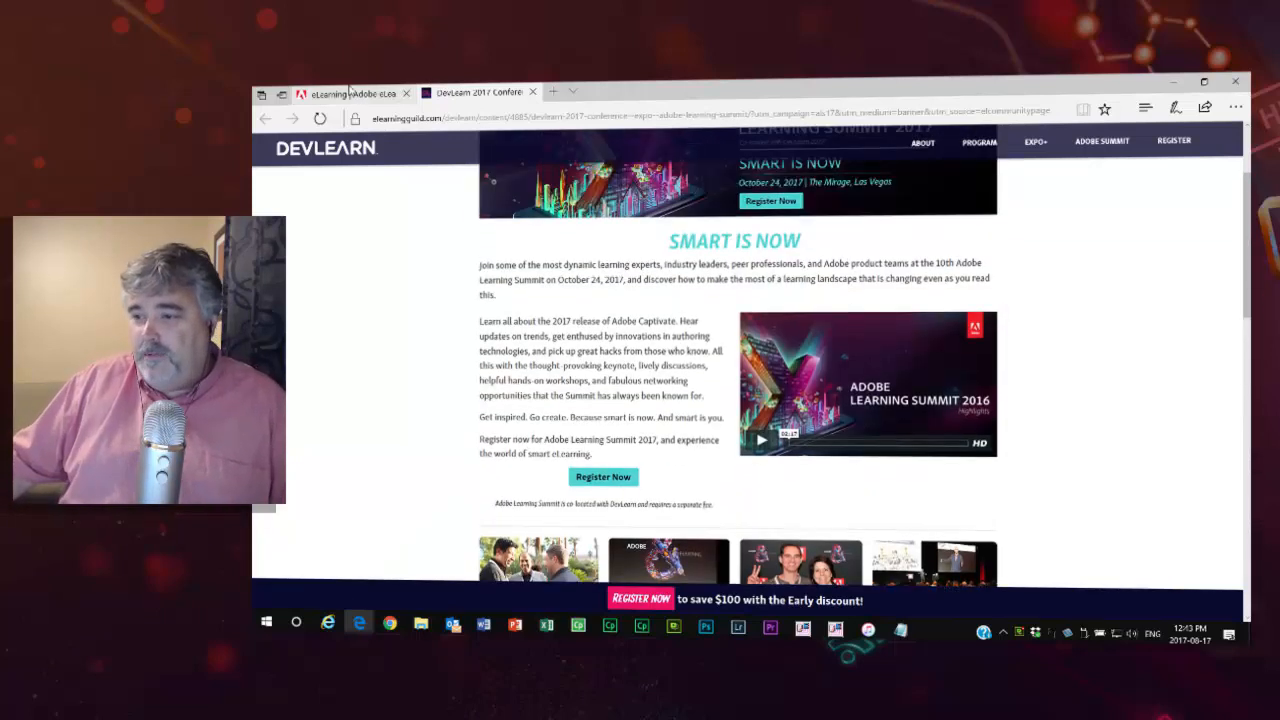
pyautogui.click(350, 92)
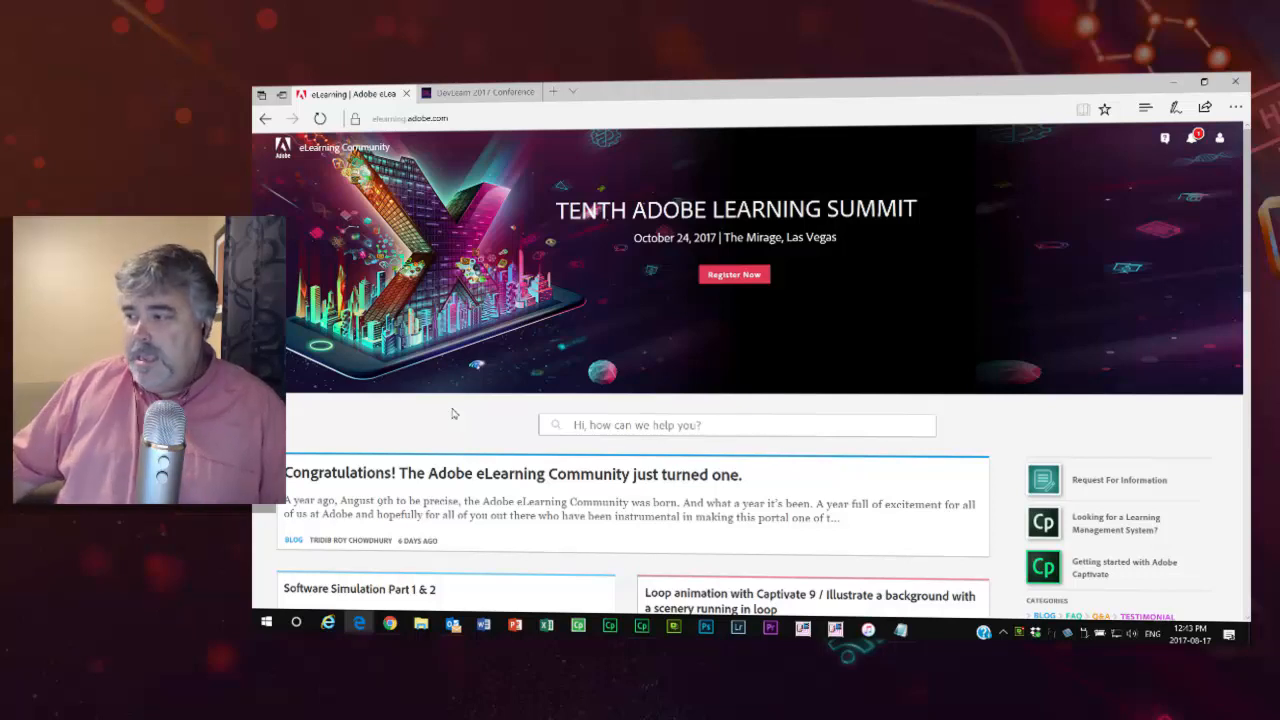
pyautogui.moveTo(932, 312)
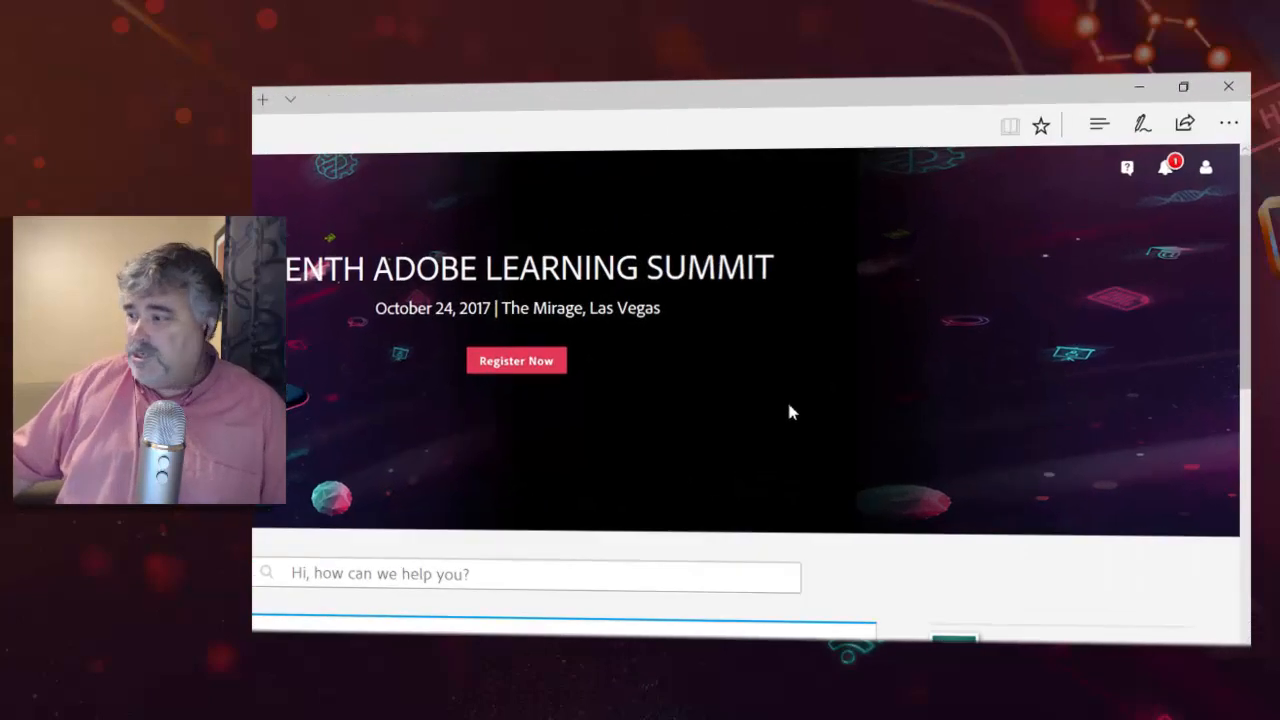
pyautogui.moveTo(1188, 204)
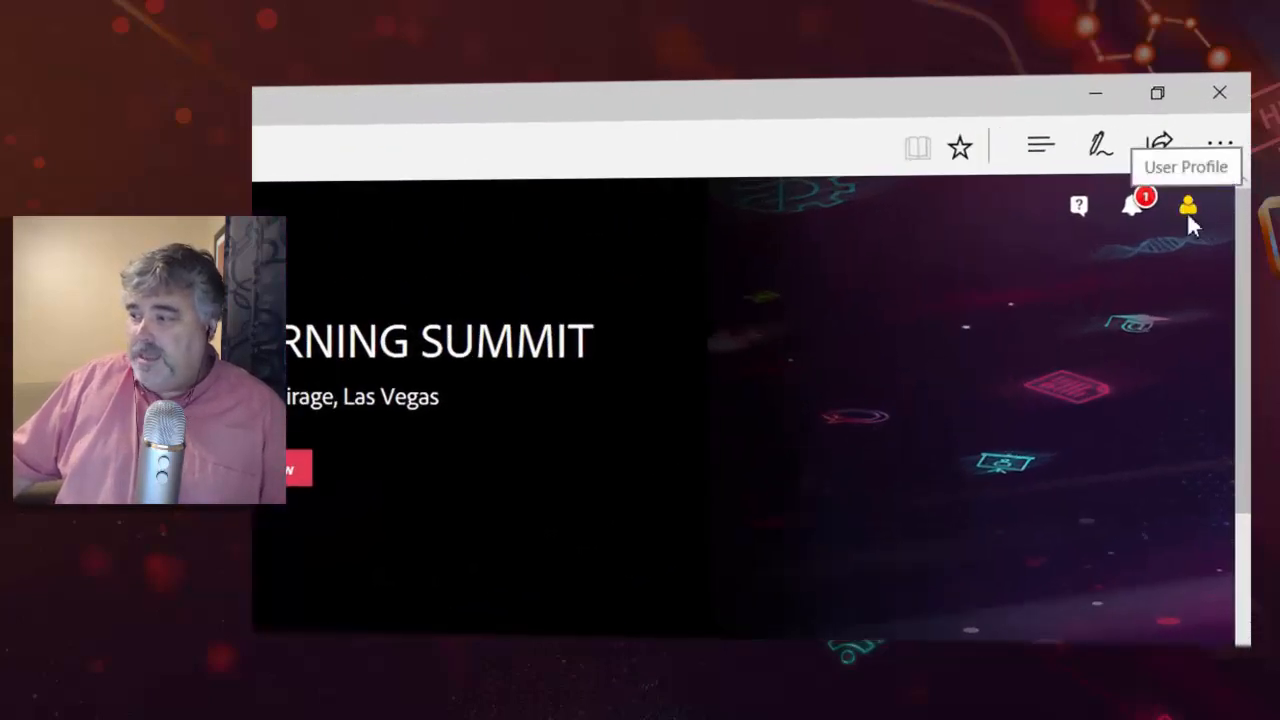
pyautogui.click(1188, 204)
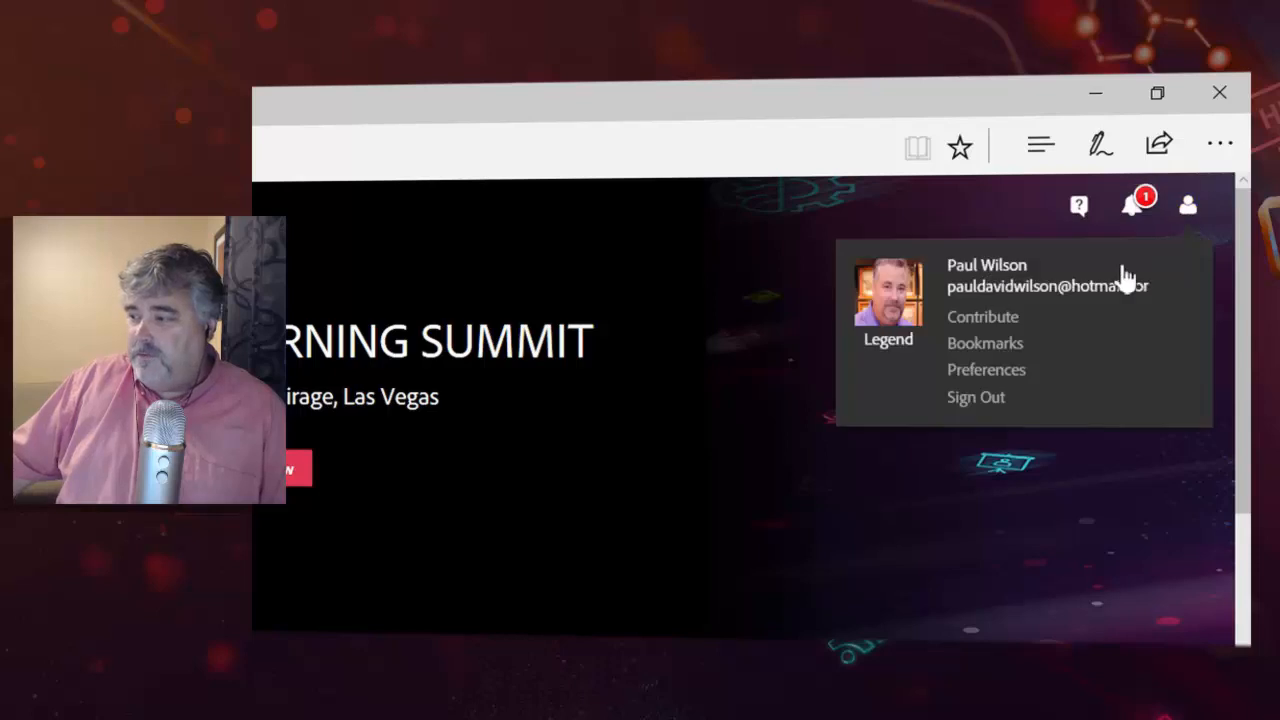
pyautogui.moveTo(1000, 384)
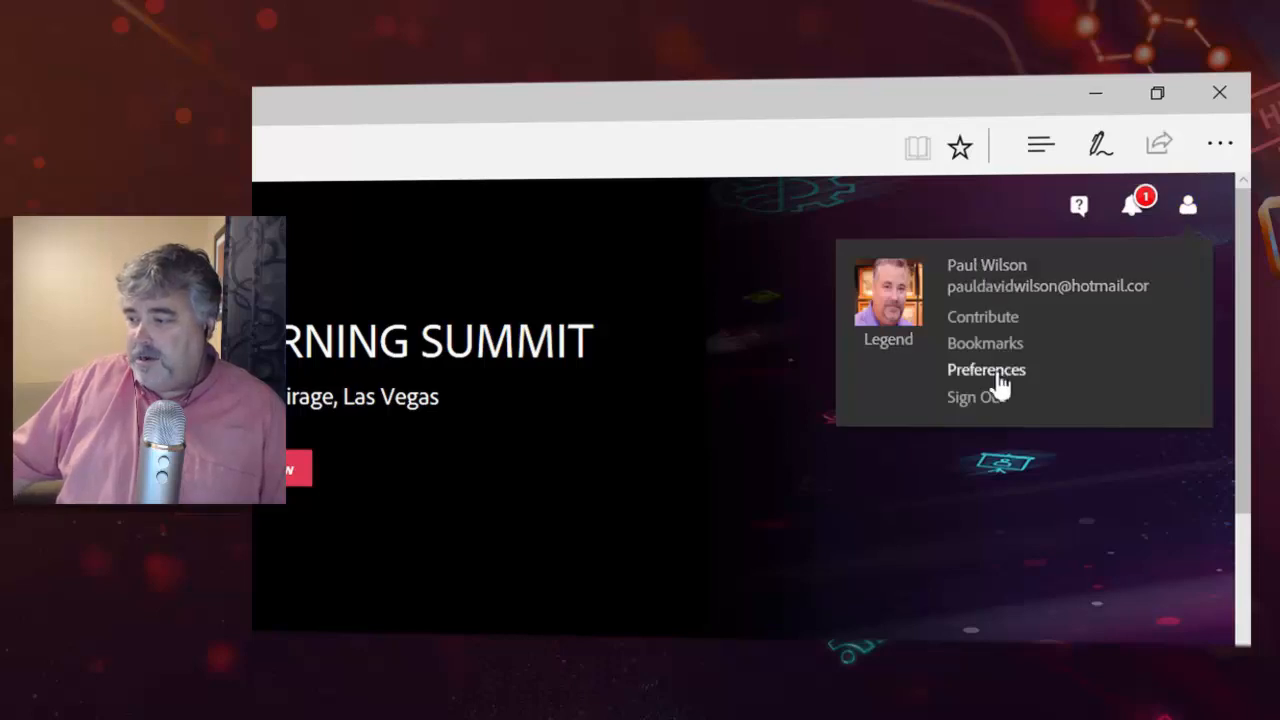
# Go to Preferences to show the profile with Legend badge, 24171 current and 24556 lifetime points.
pyautogui.click(986, 368)
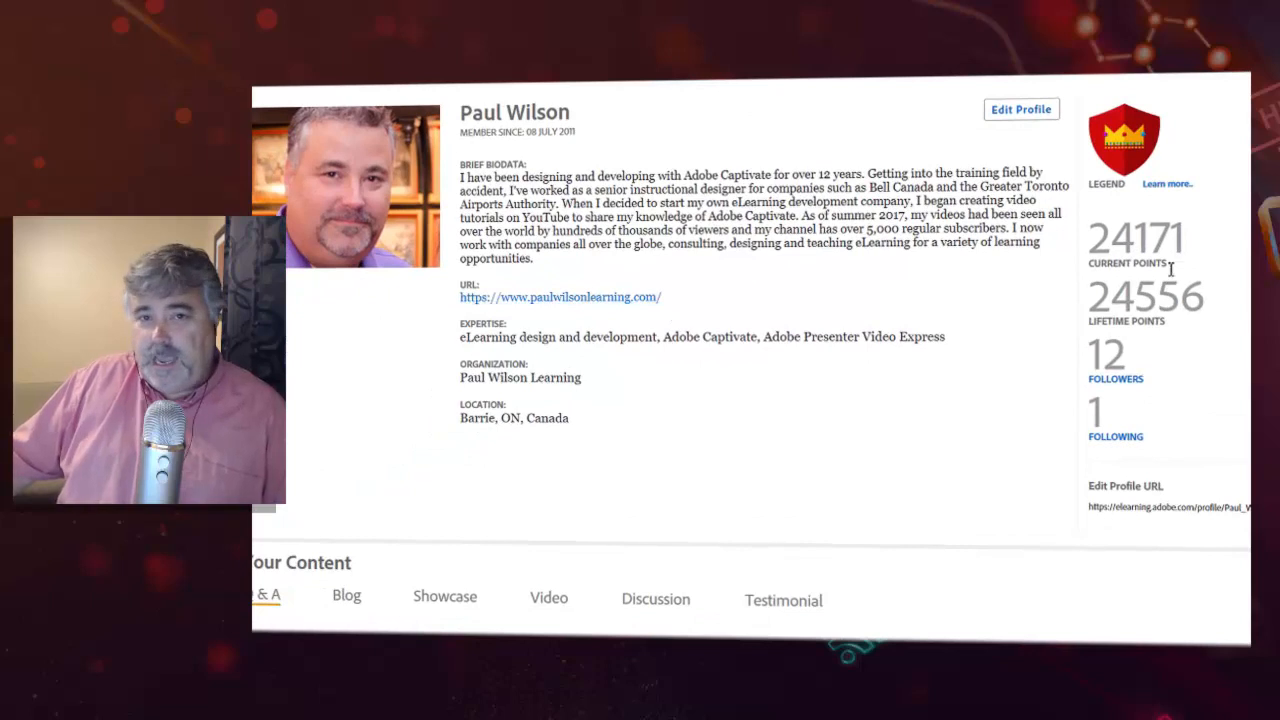
pyautogui.moveTo(1218, 244)
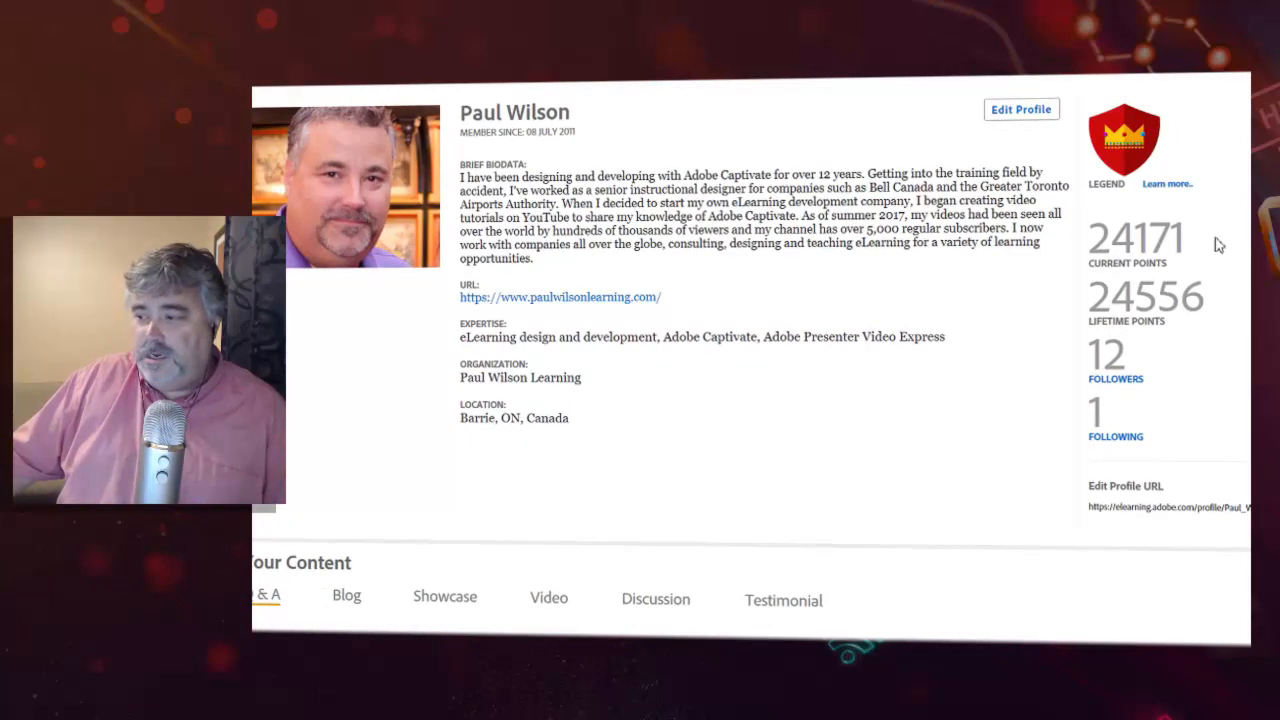
pyautogui.moveTo(1128, 160)
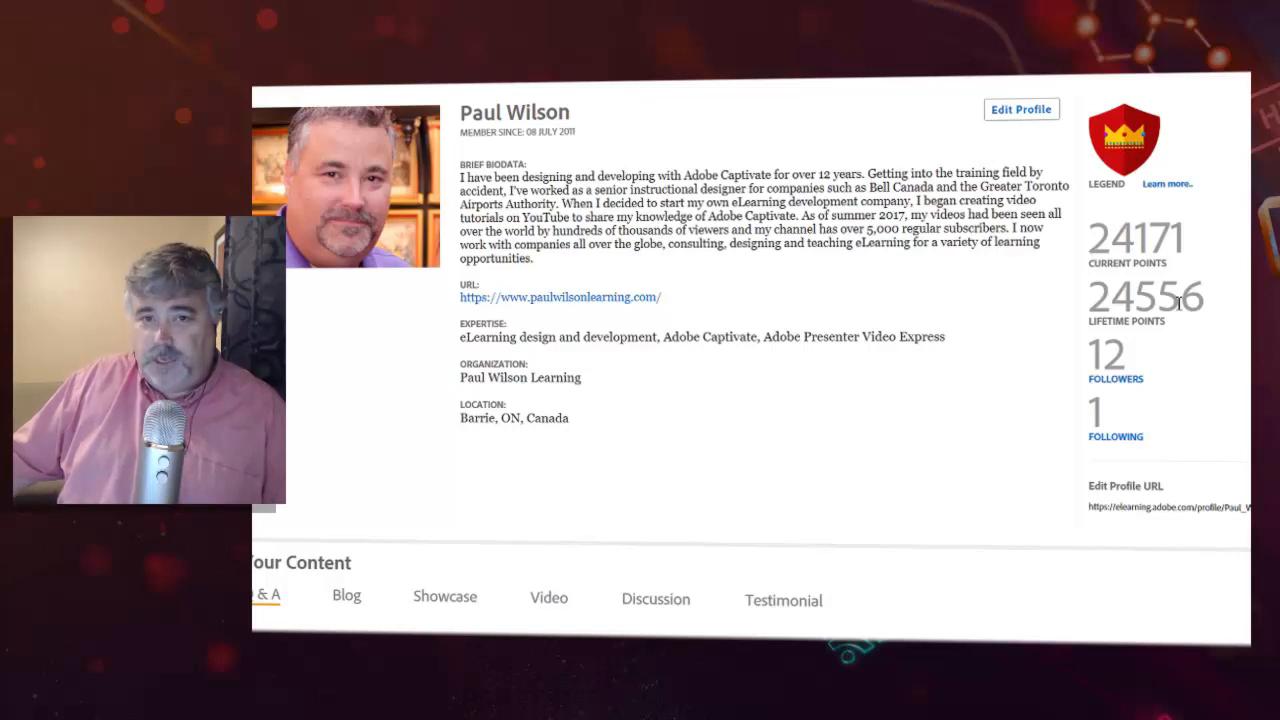
pyautogui.moveTo(1212, 316)
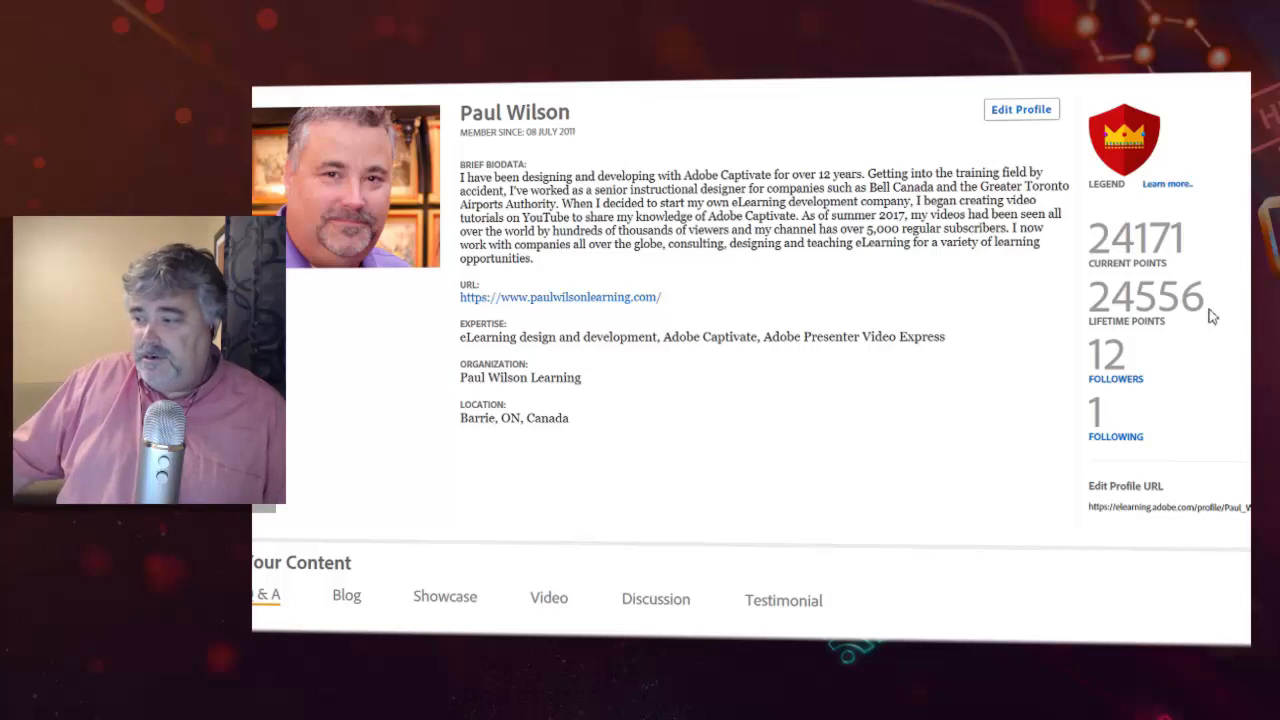
pyautogui.moveTo(1190, 200)
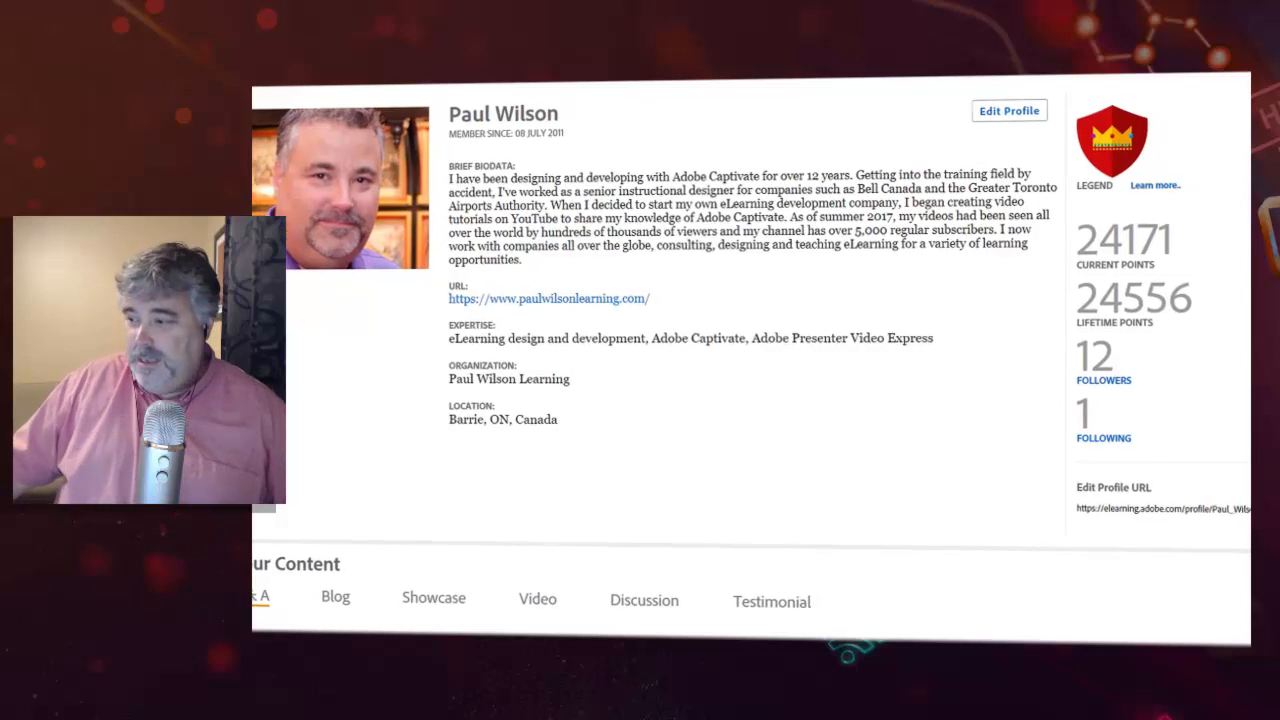
pyautogui.click(1154, 184)
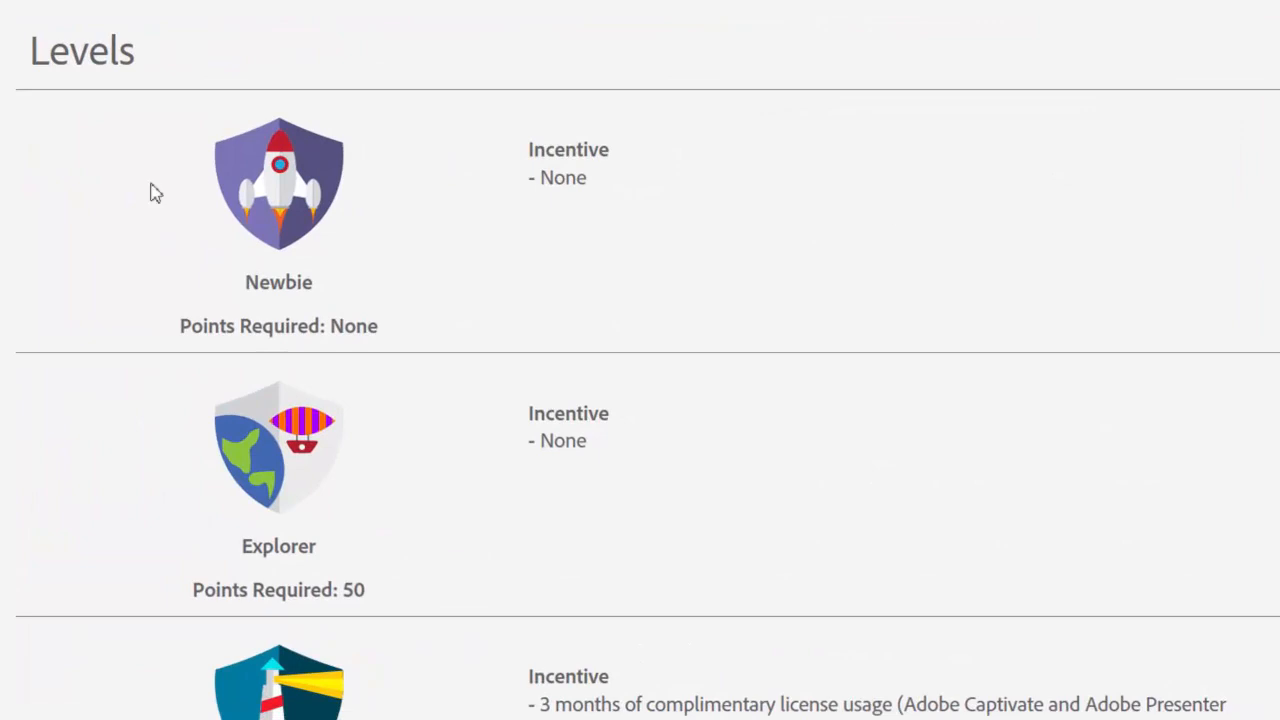
pyautogui.moveTo(596, 172)
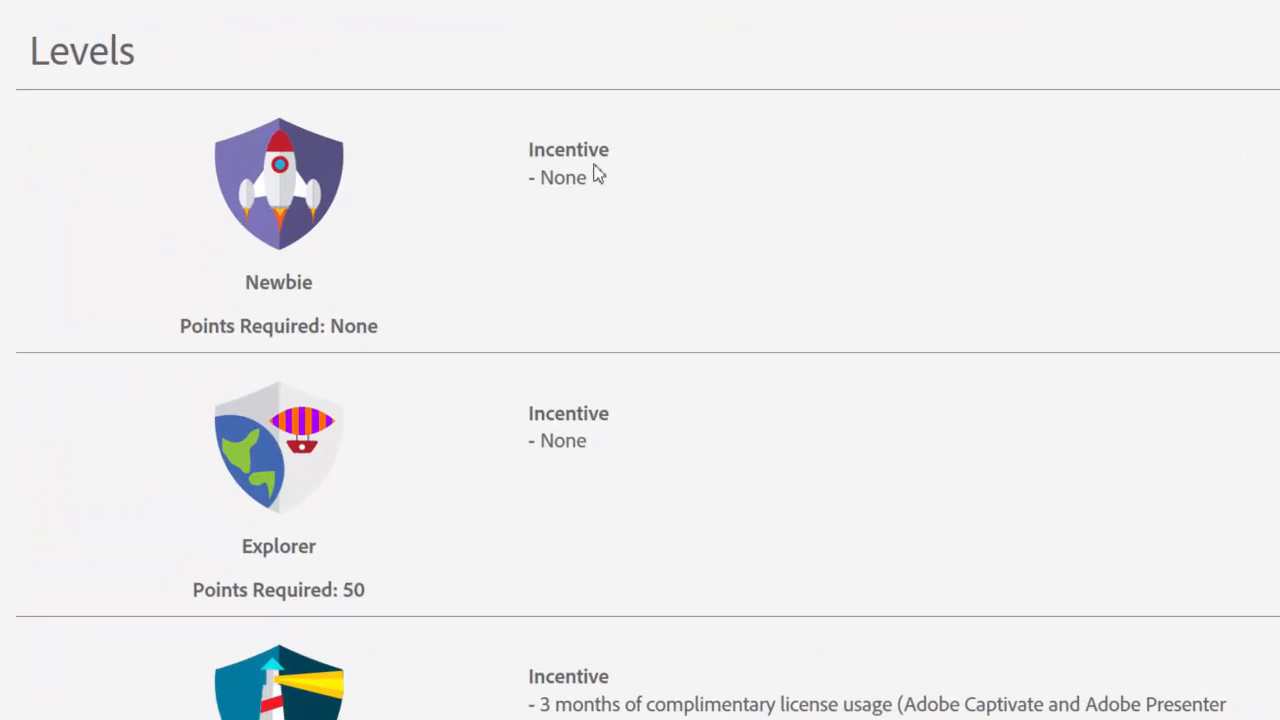
pyautogui.moveTo(836, 284)
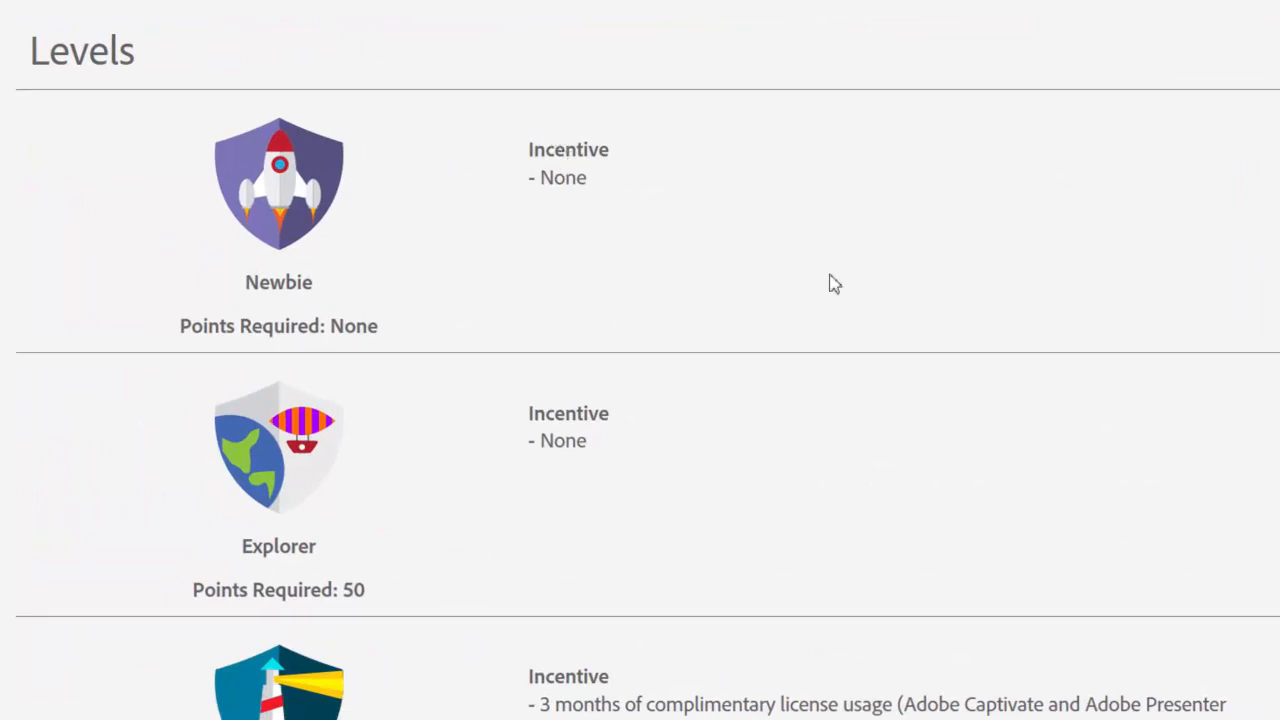
pyautogui.scroll(-3)
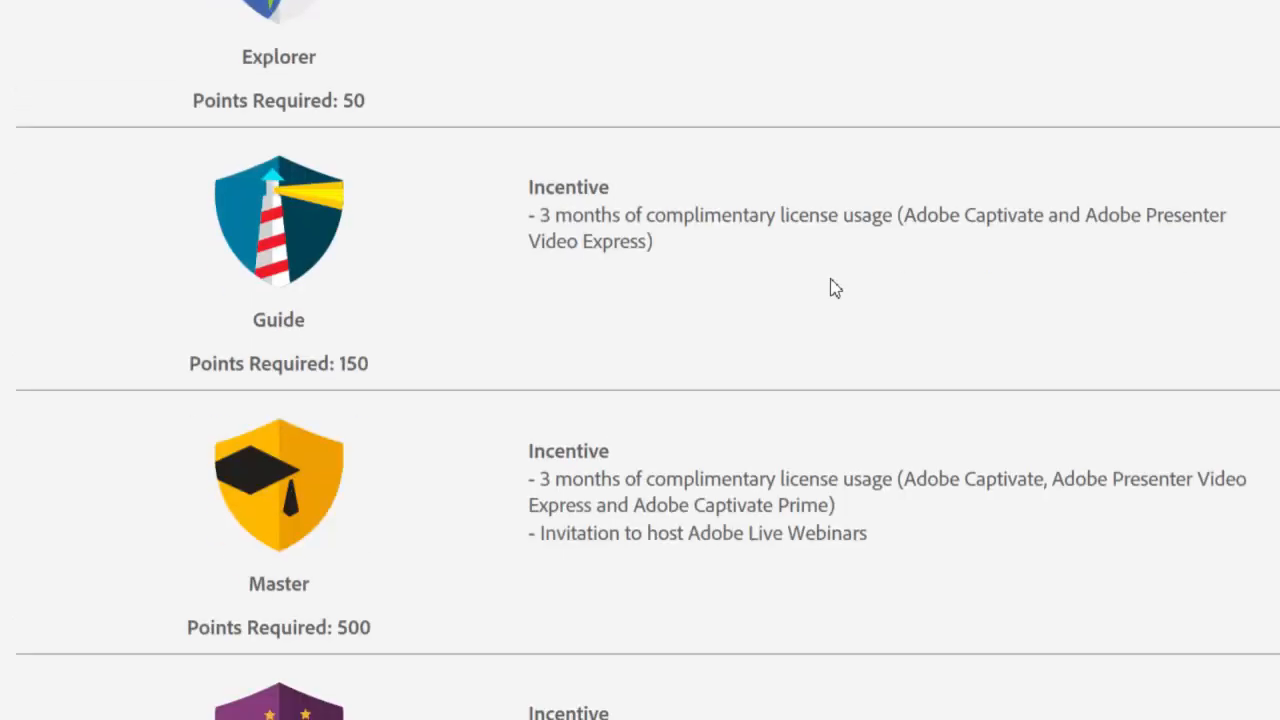
pyautogui.moveTo(308, 348)
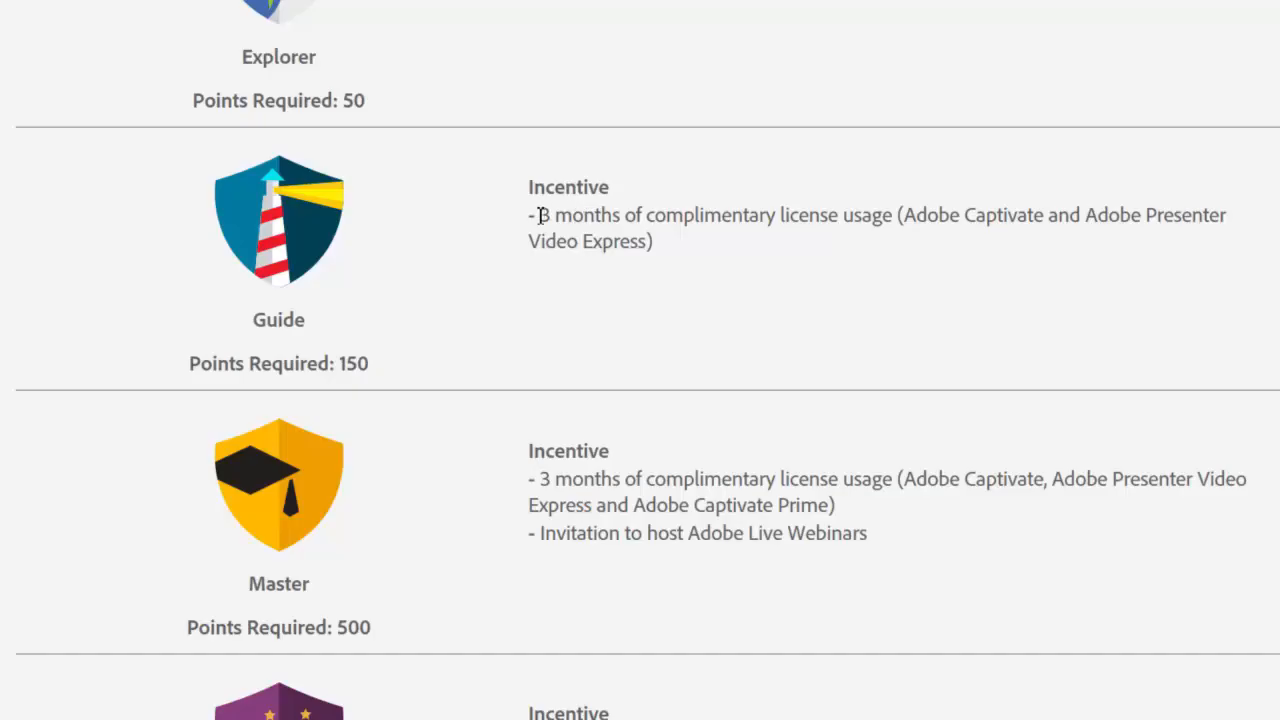
pyautogui.moveTo(844, 220)
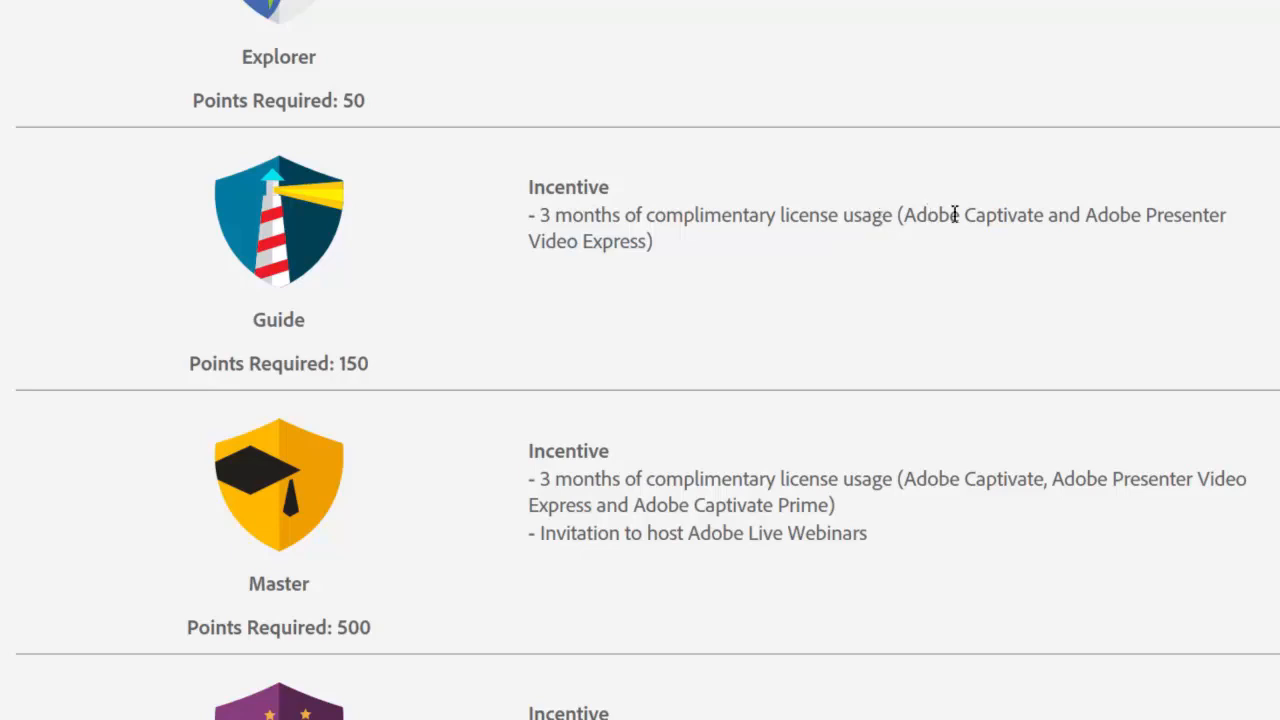
pyautogui.moveTo(976, 244)
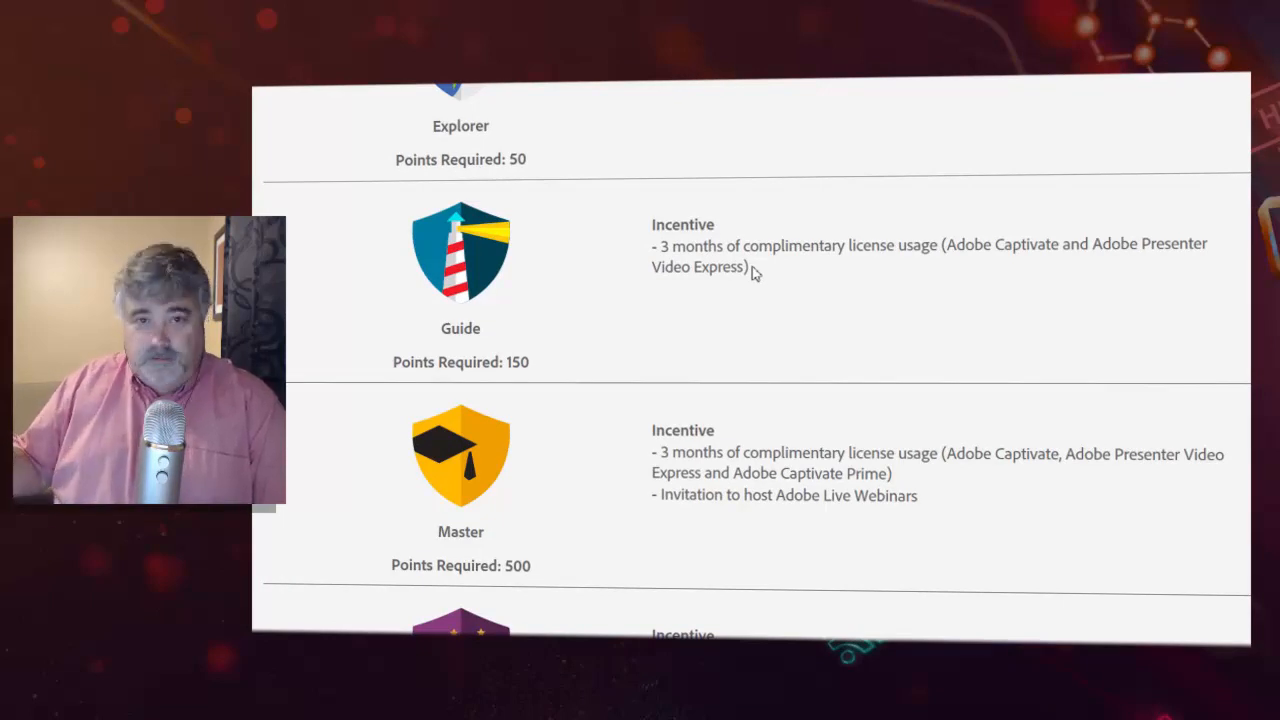
pyautogui.moveTo(748, 316)
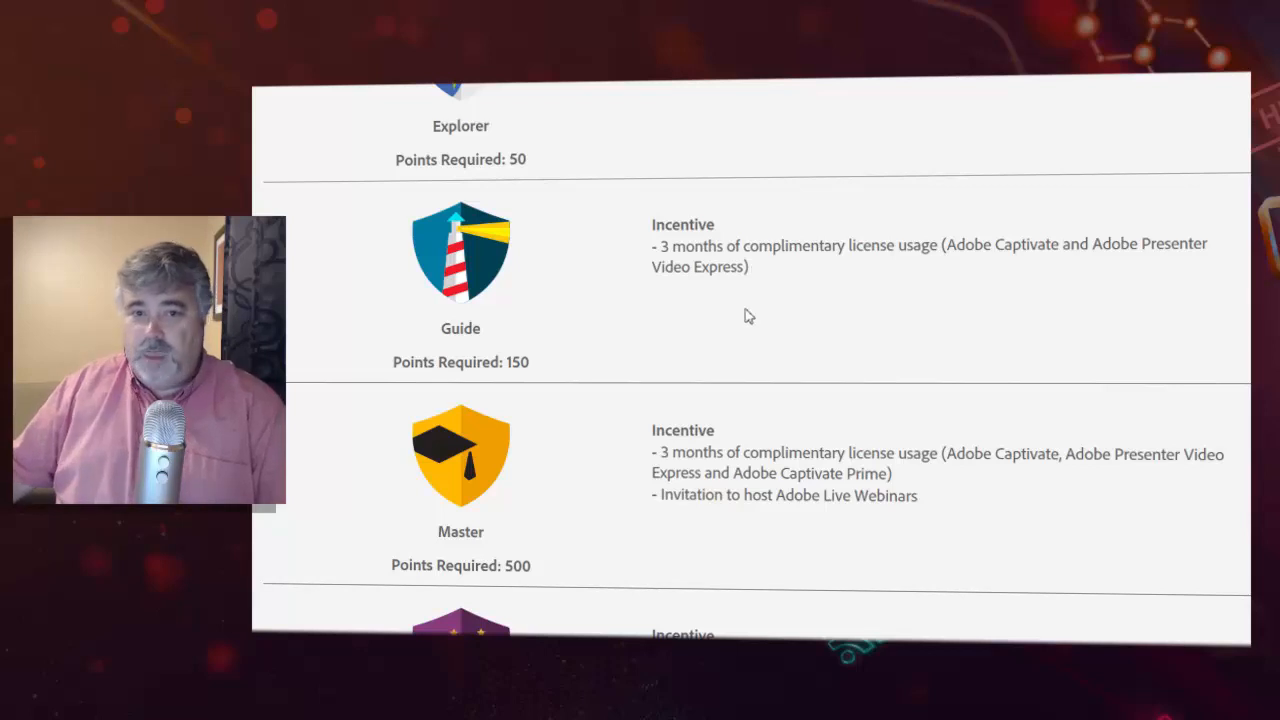
pyautogui.moveTo(788, 252)
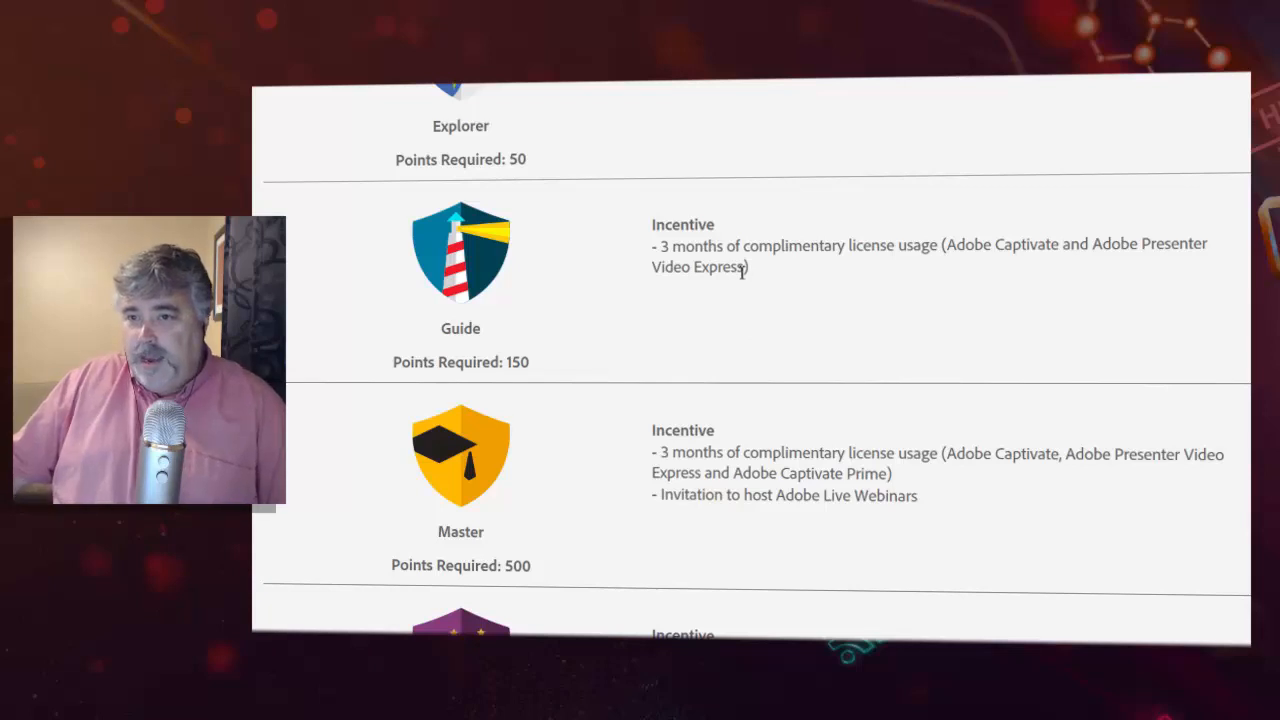
pyautogui.moveTo(1132, 248)
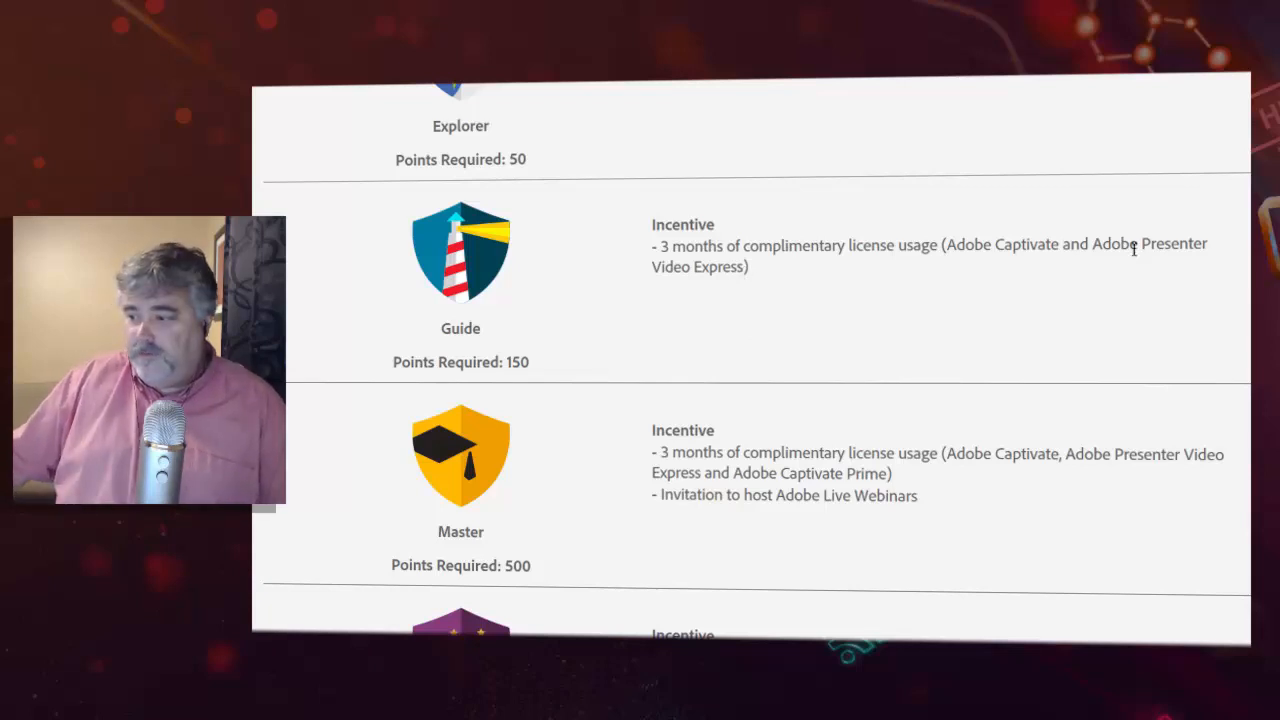
pyautogui.moveTo(948, 252)
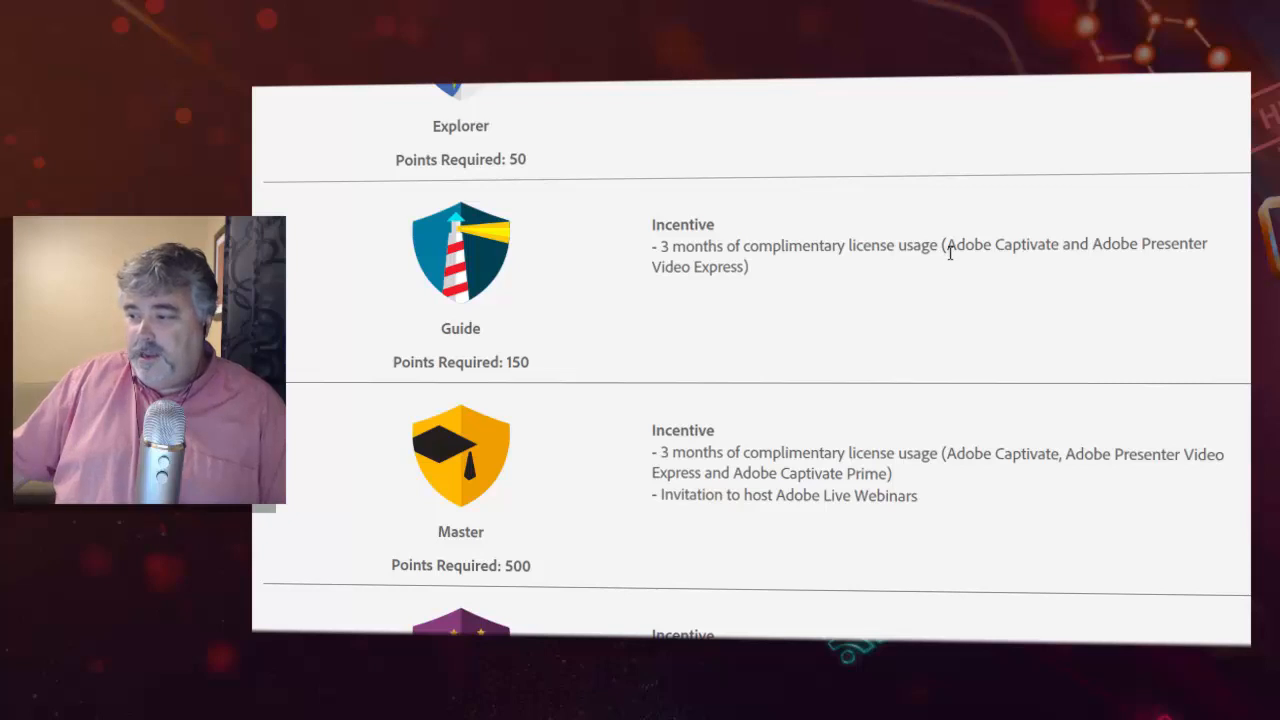
pyautogui.moveTo(764, 284)
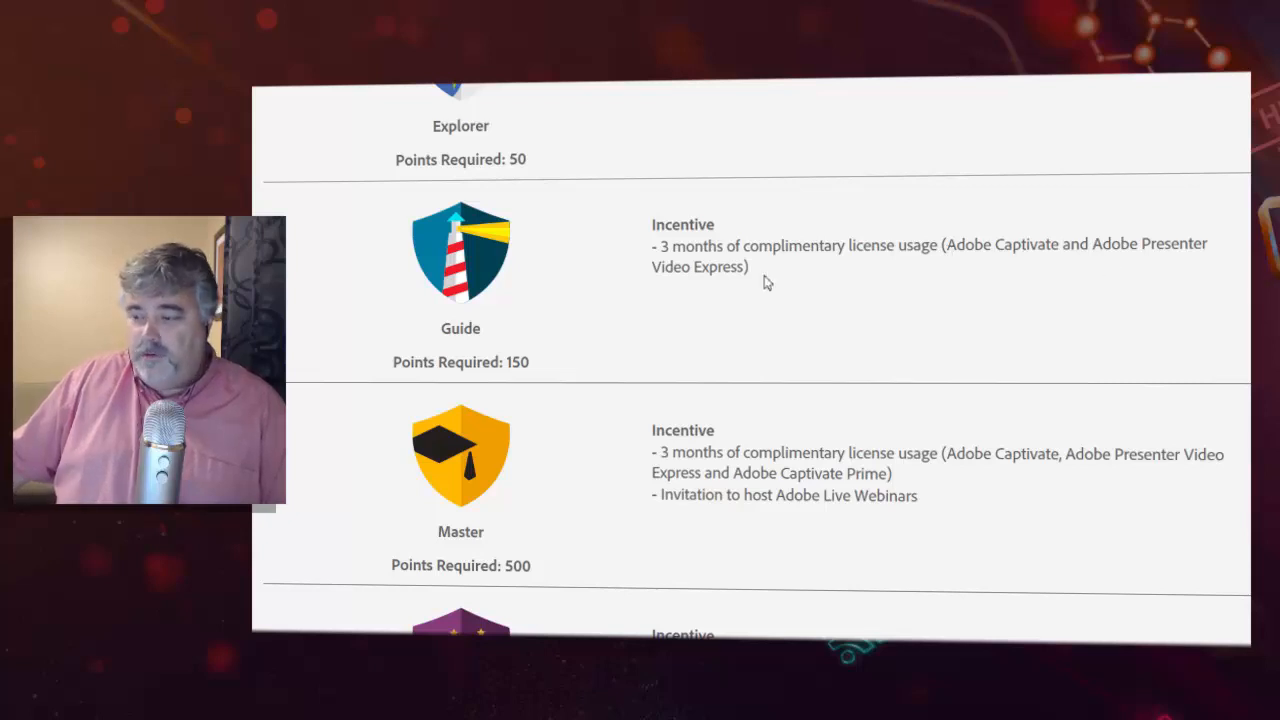
pyautogui.moveTo(764, 272)
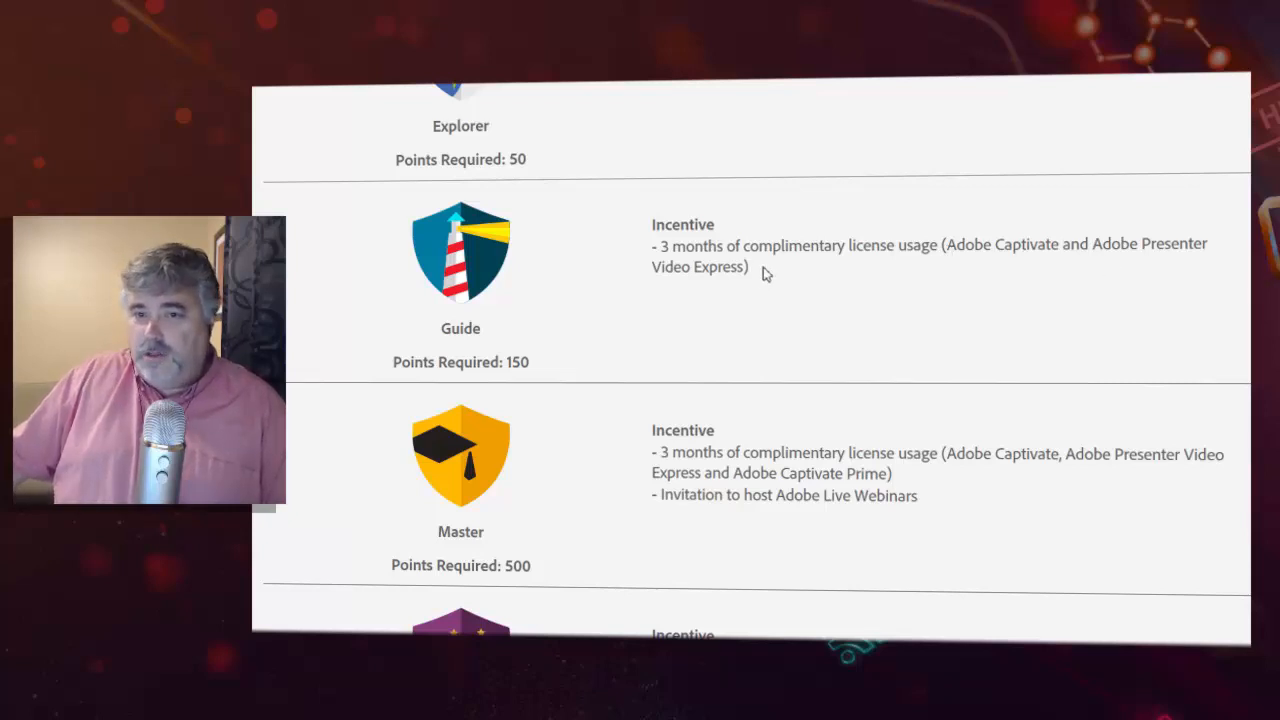
pyautogui.moveTo(704, 250)
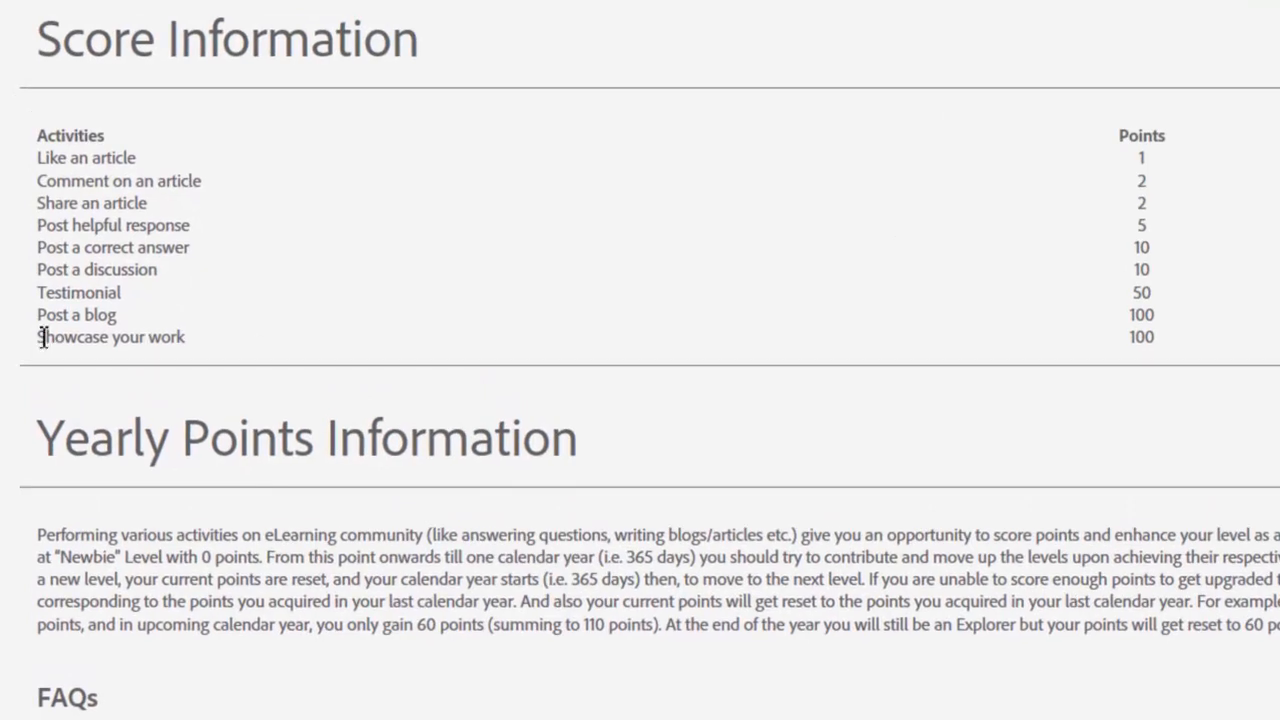
# Highlight the Post a blog row (100 points) and the Testimonial row with its 50 points.
pyautogui.doubleClick(110, 336)
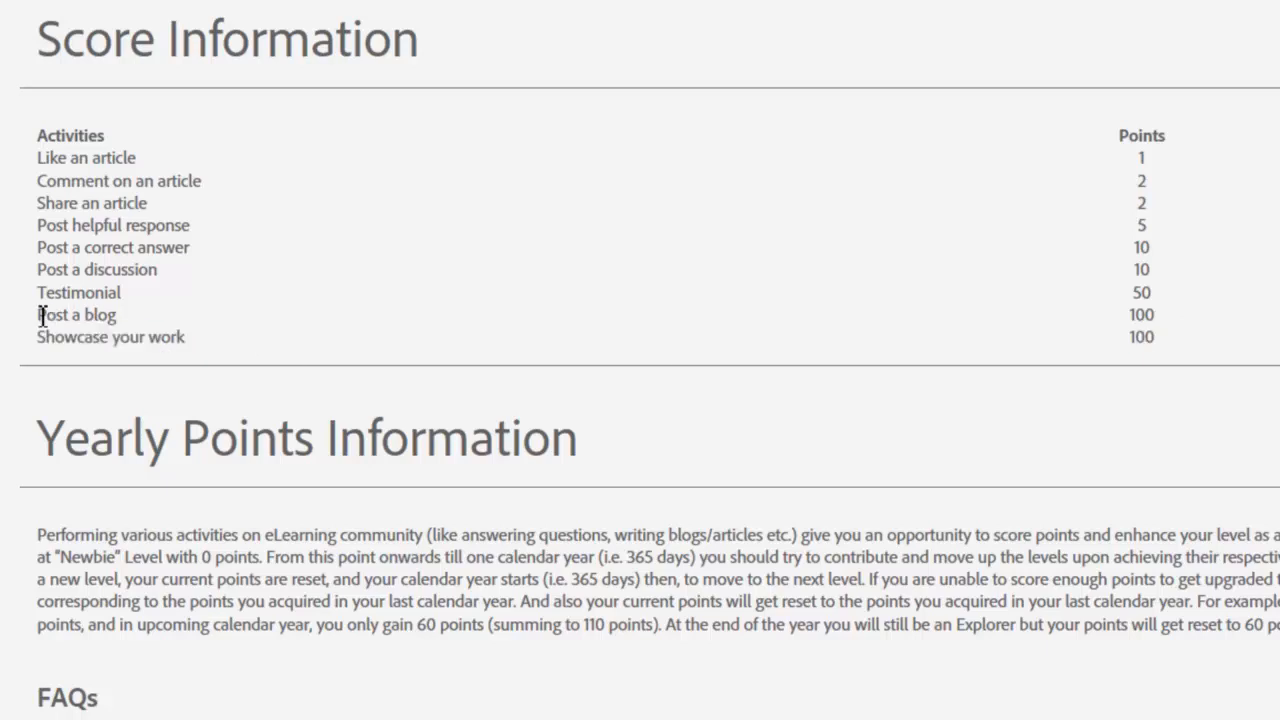
pyautogui.doubleClick(76, 314)
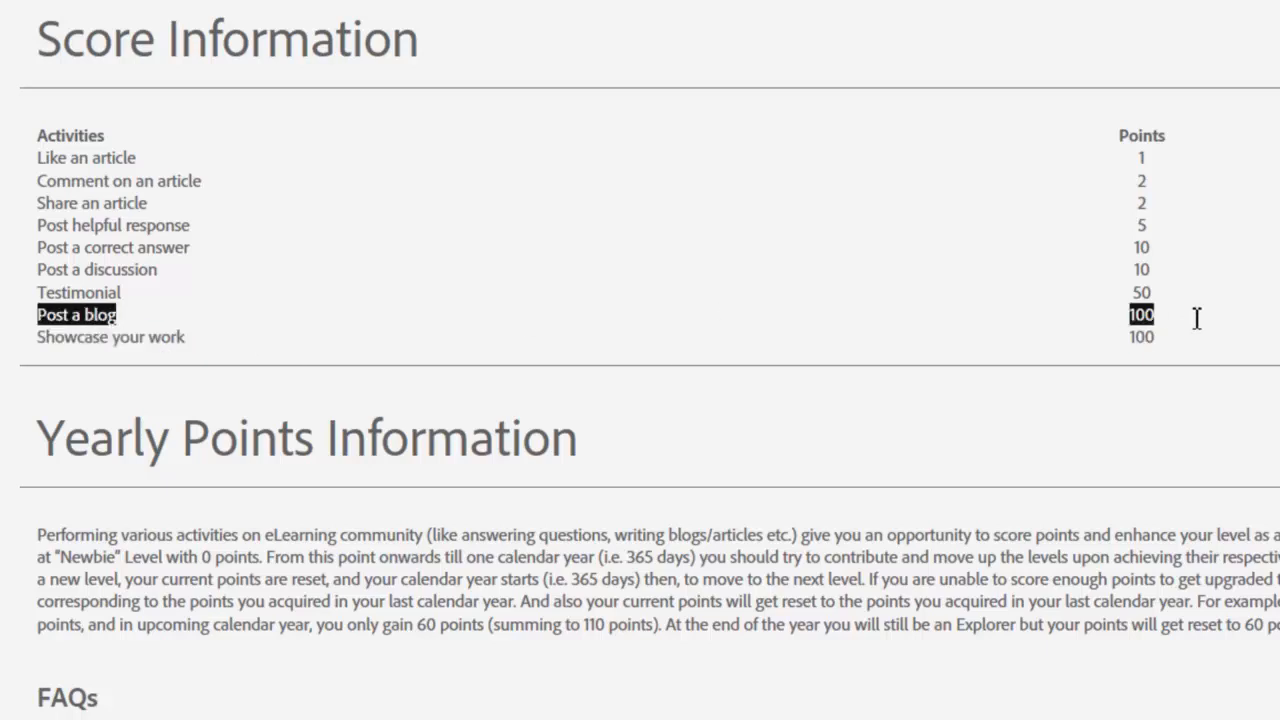
pyautogui.moveTo(1204, 328)
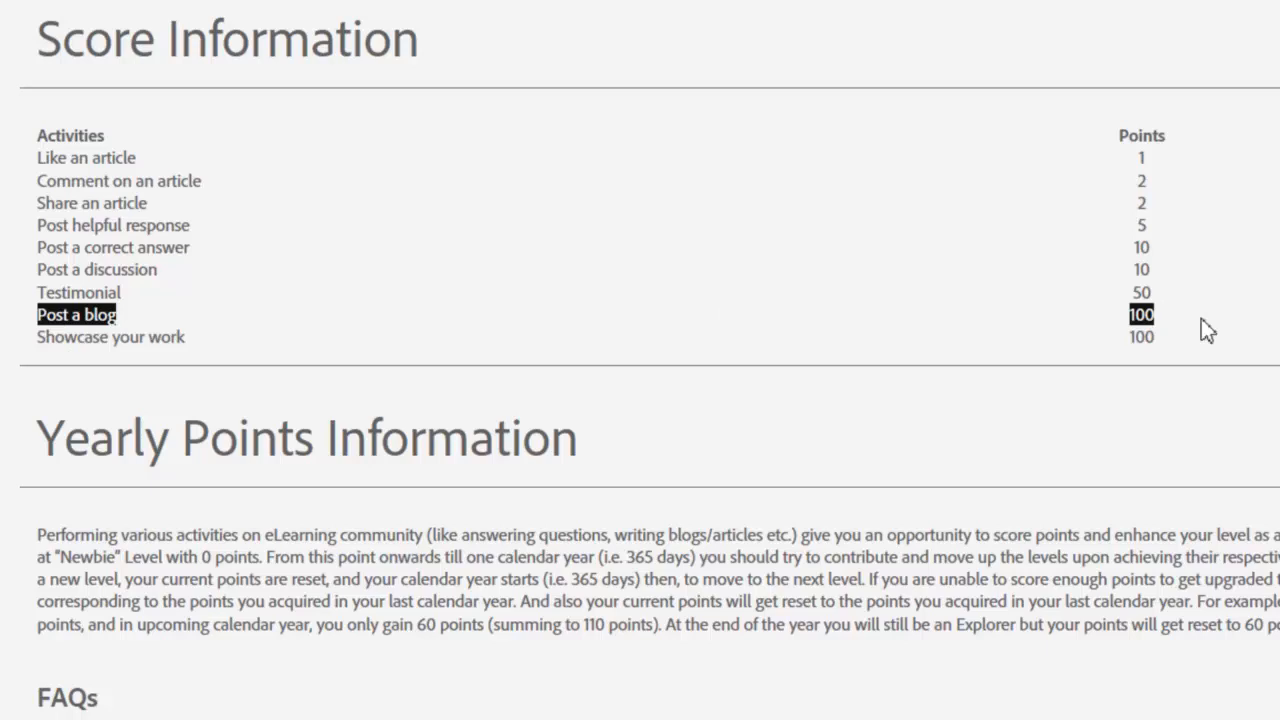
pyautogui.moveTo(392, 340)
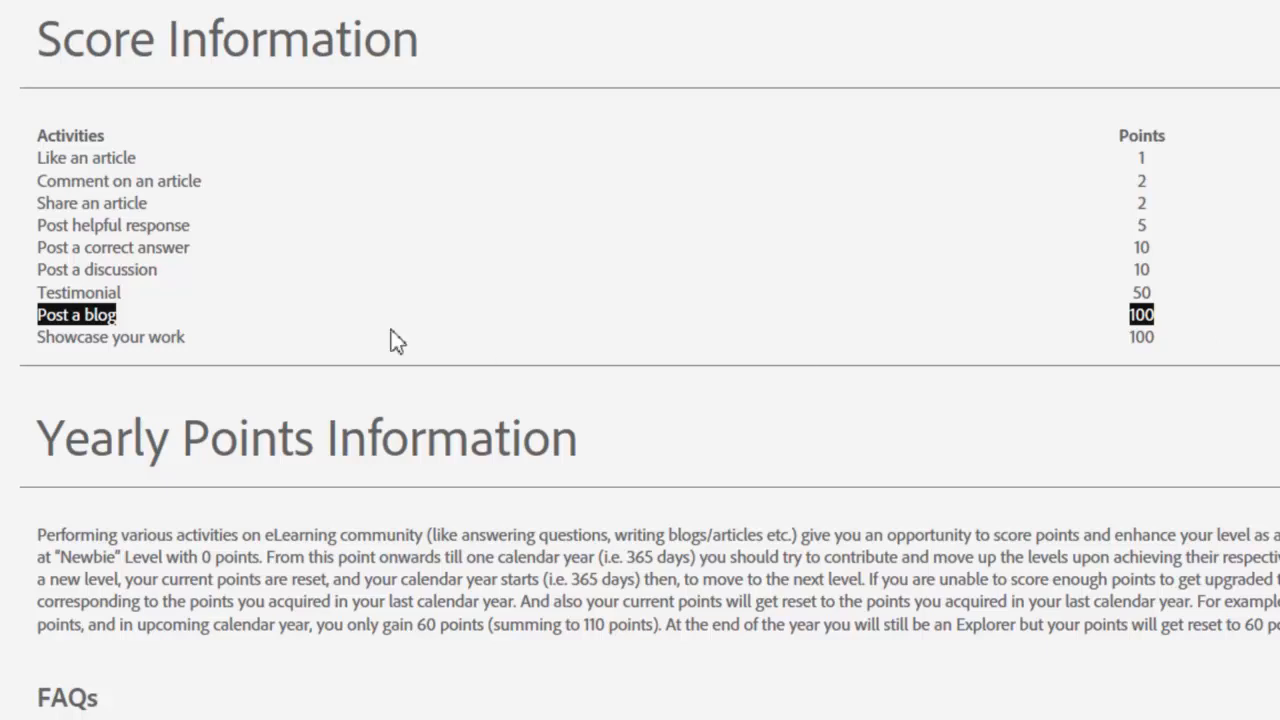
pyautogui.moveTo(462, 324)
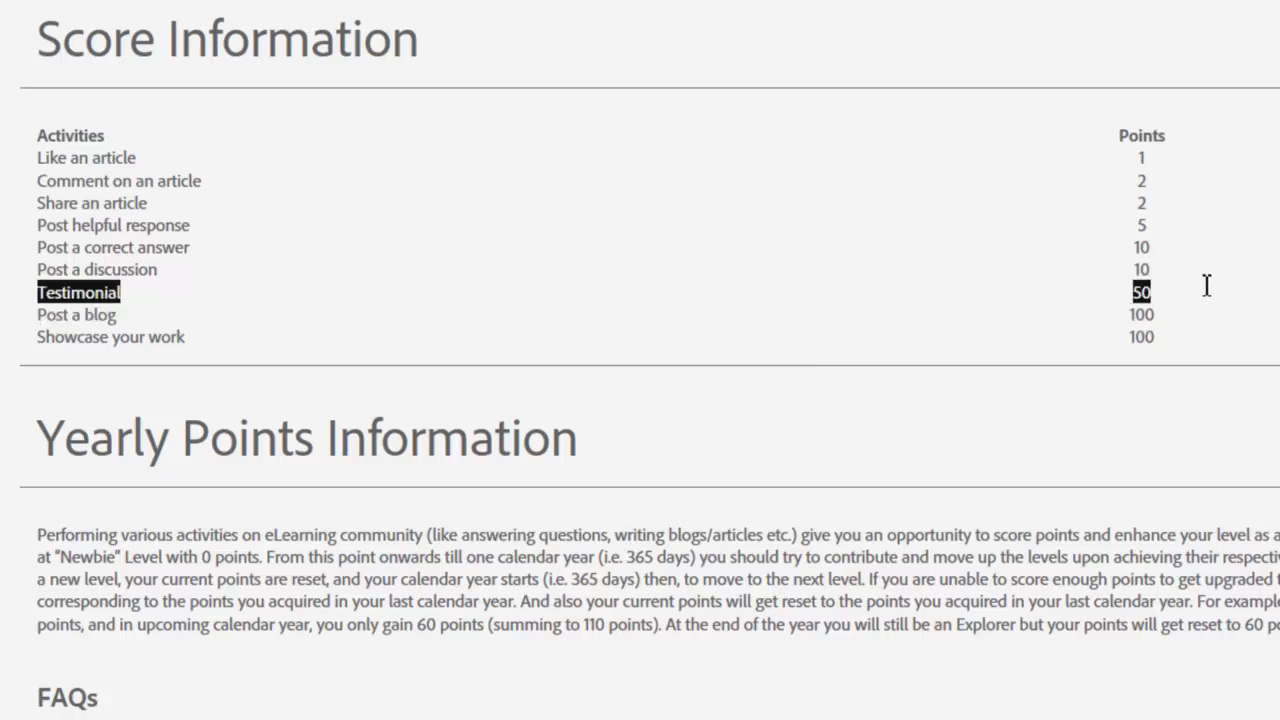
pyautogui.moveTo(1176, 250)
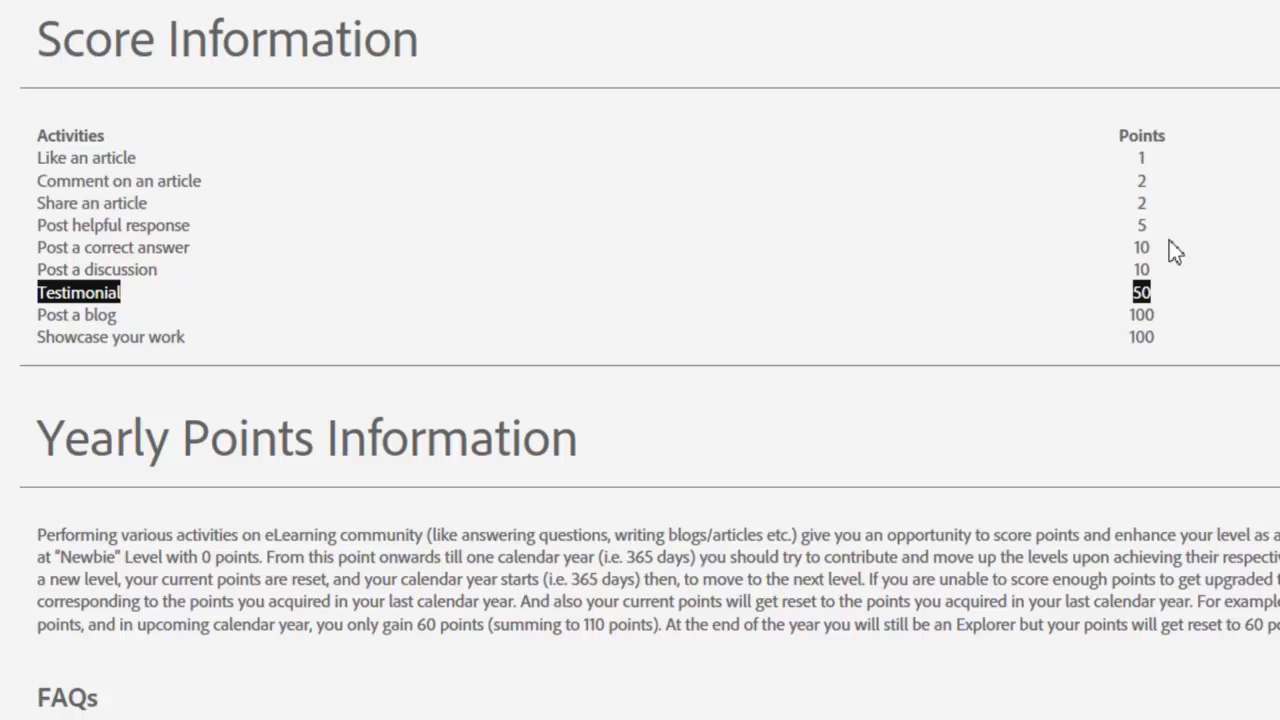
pyautogui.moveTo(956, 224)
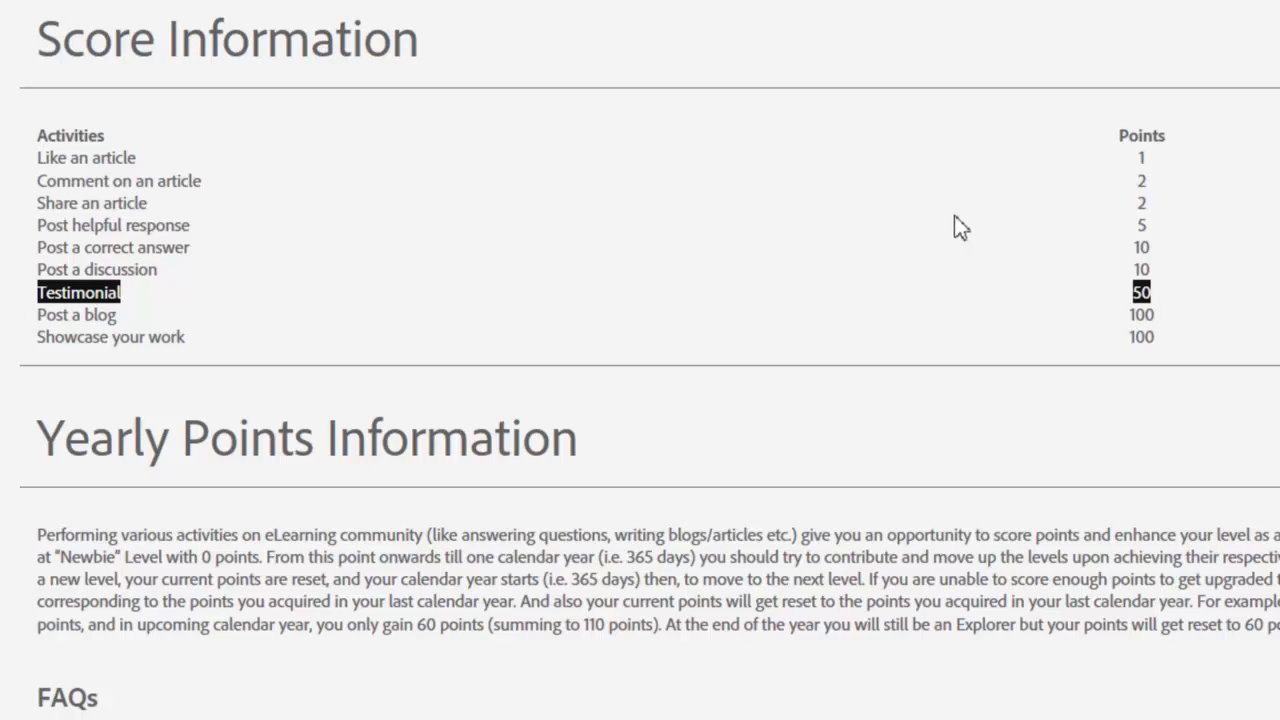
pyautogui.moveTo(312, 336)
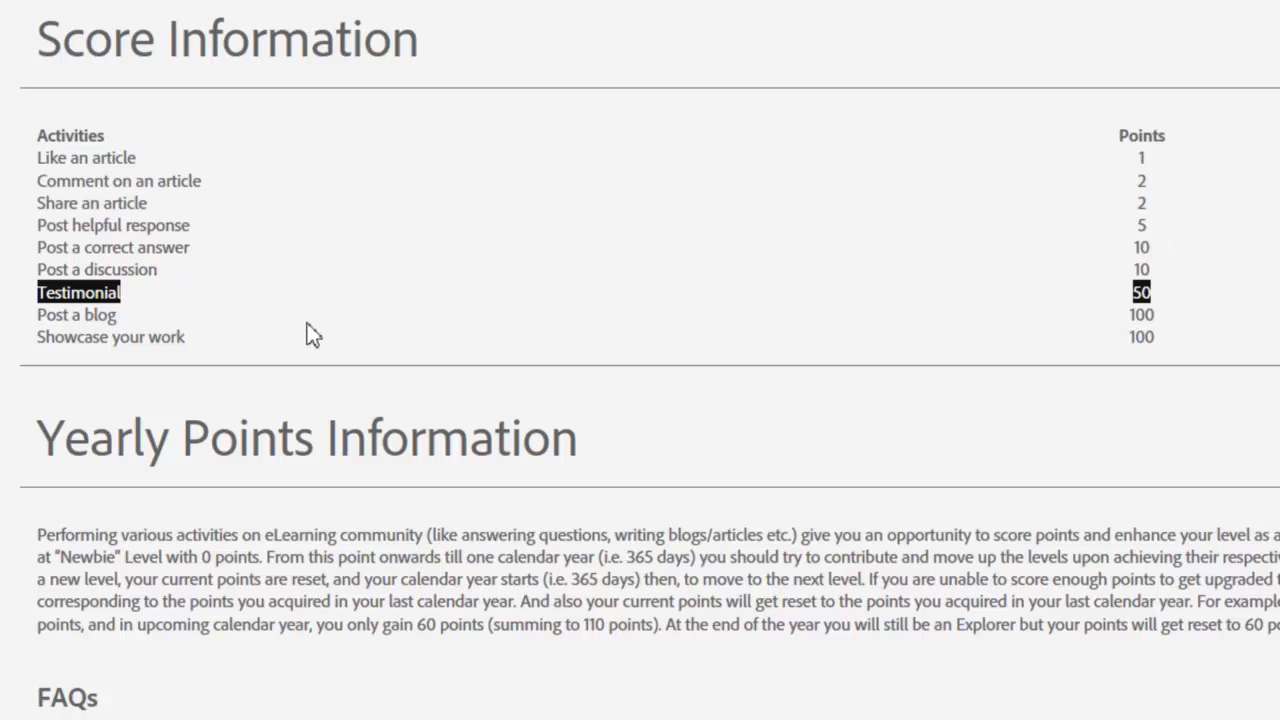
pyautogui.moveTo(308, 320)
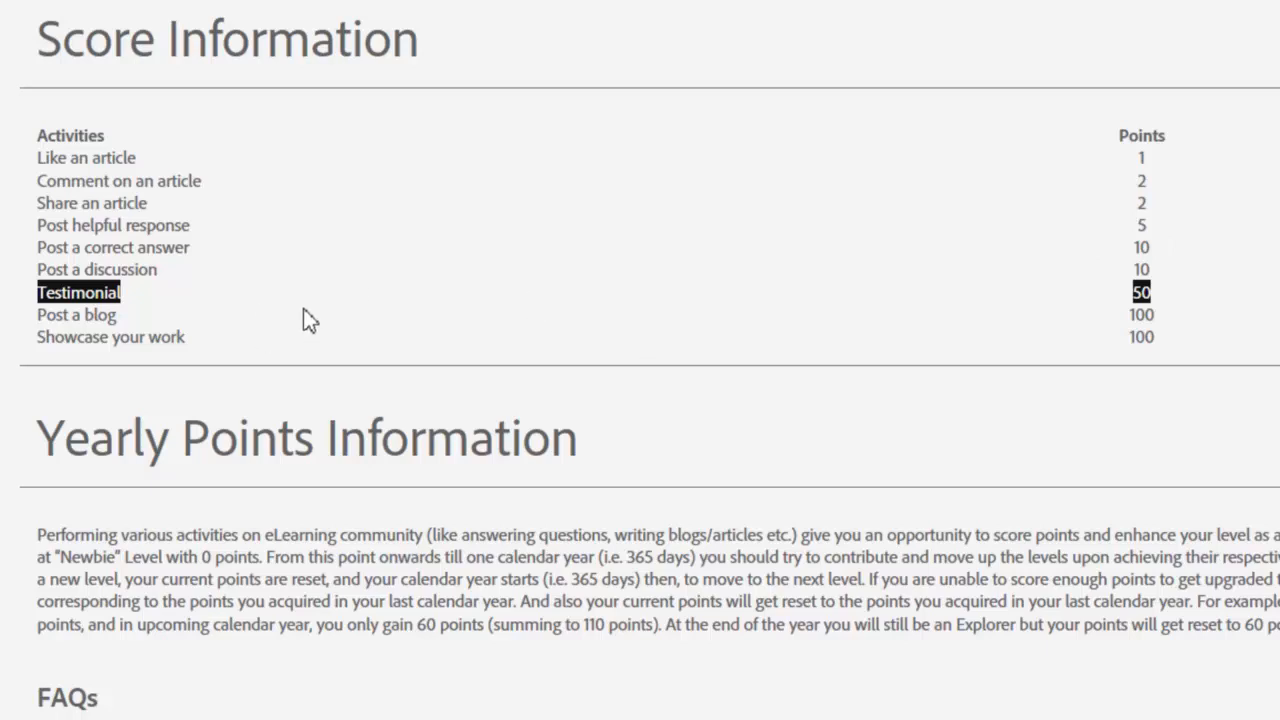
# Scroll the badge list so the Legend badge (5000 points) and Score Information heading are in view.
pyautogui.scroll(3)
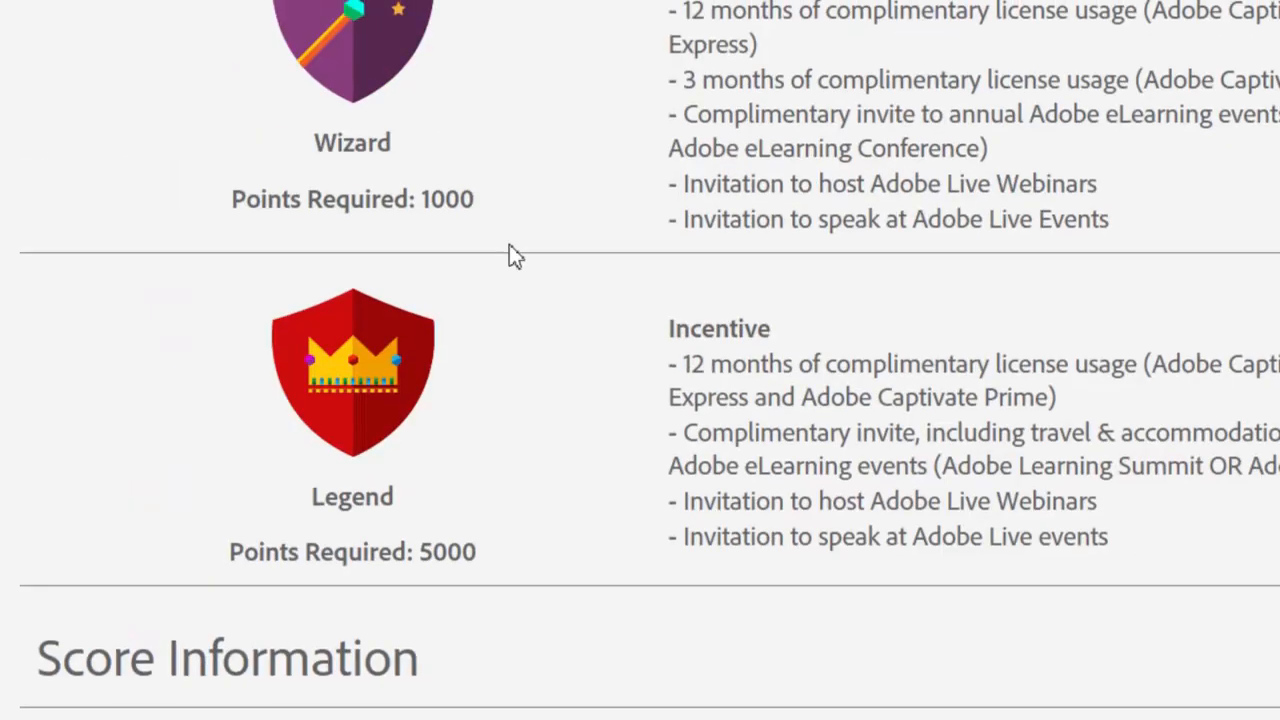
pyautogui.scroll(3)
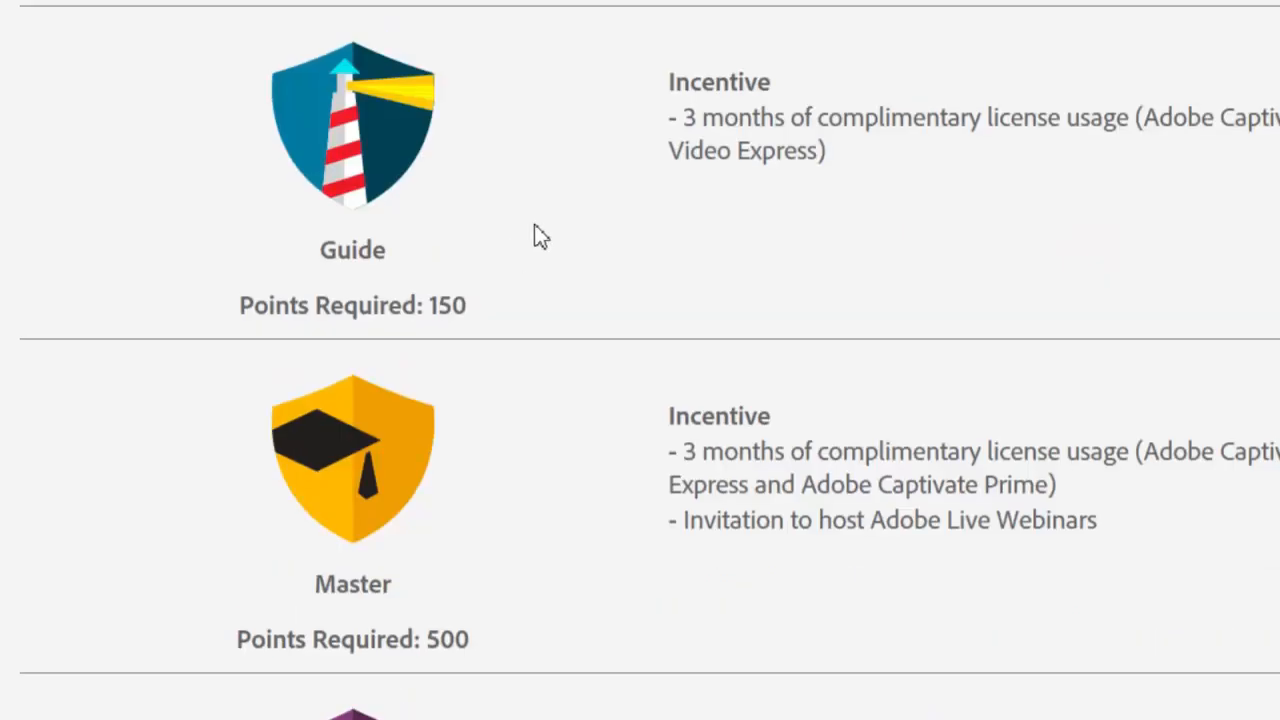
pyautogui.scroll(3)
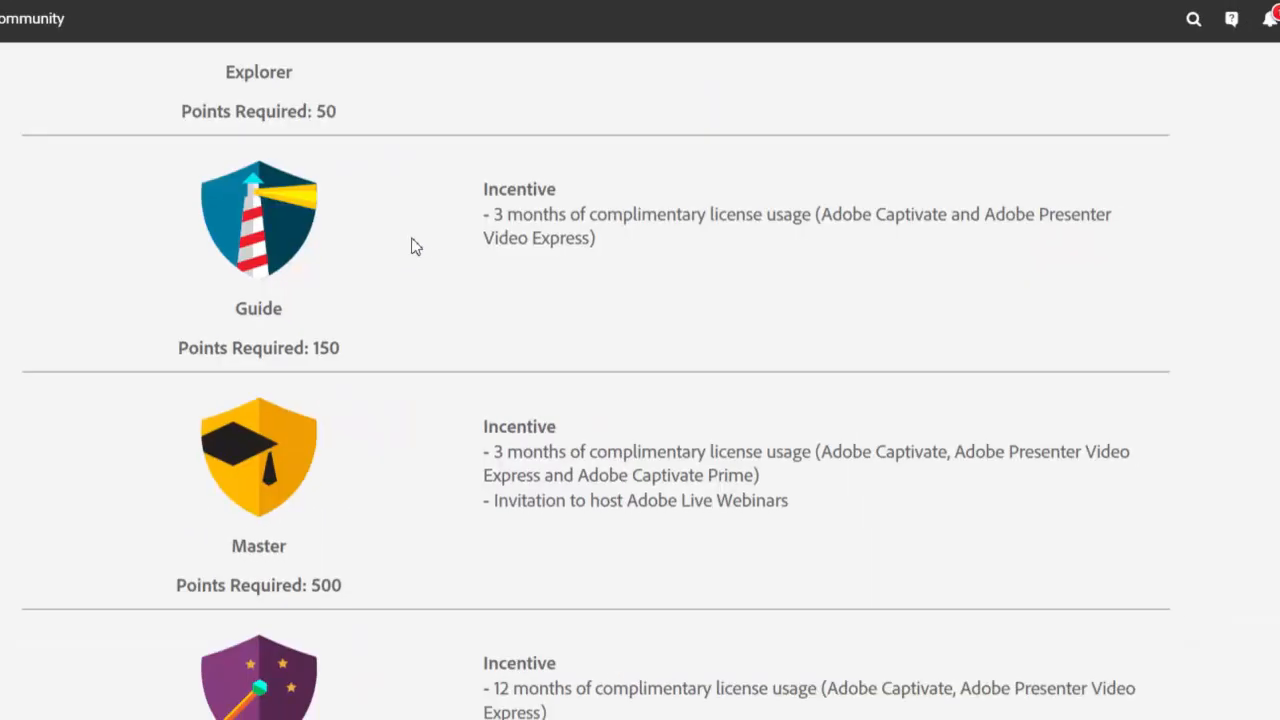
pyautogui.scroll(-3)
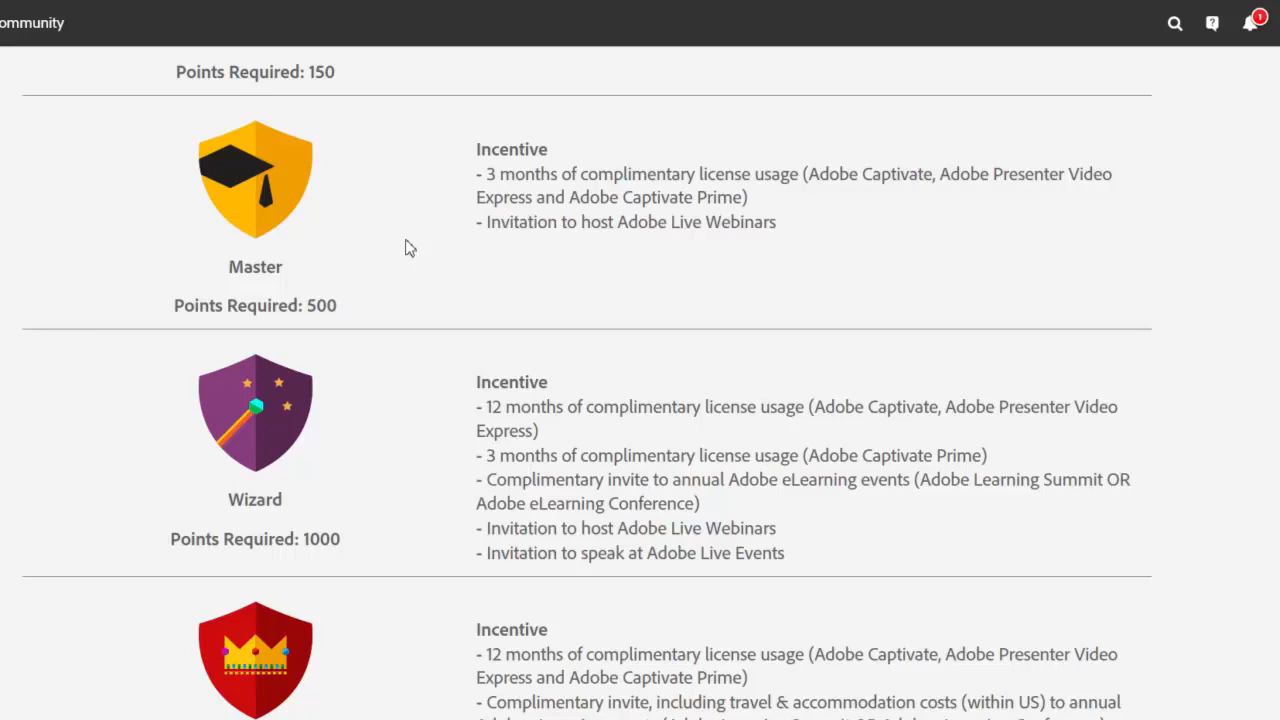
pyautogui.scroll(-3)
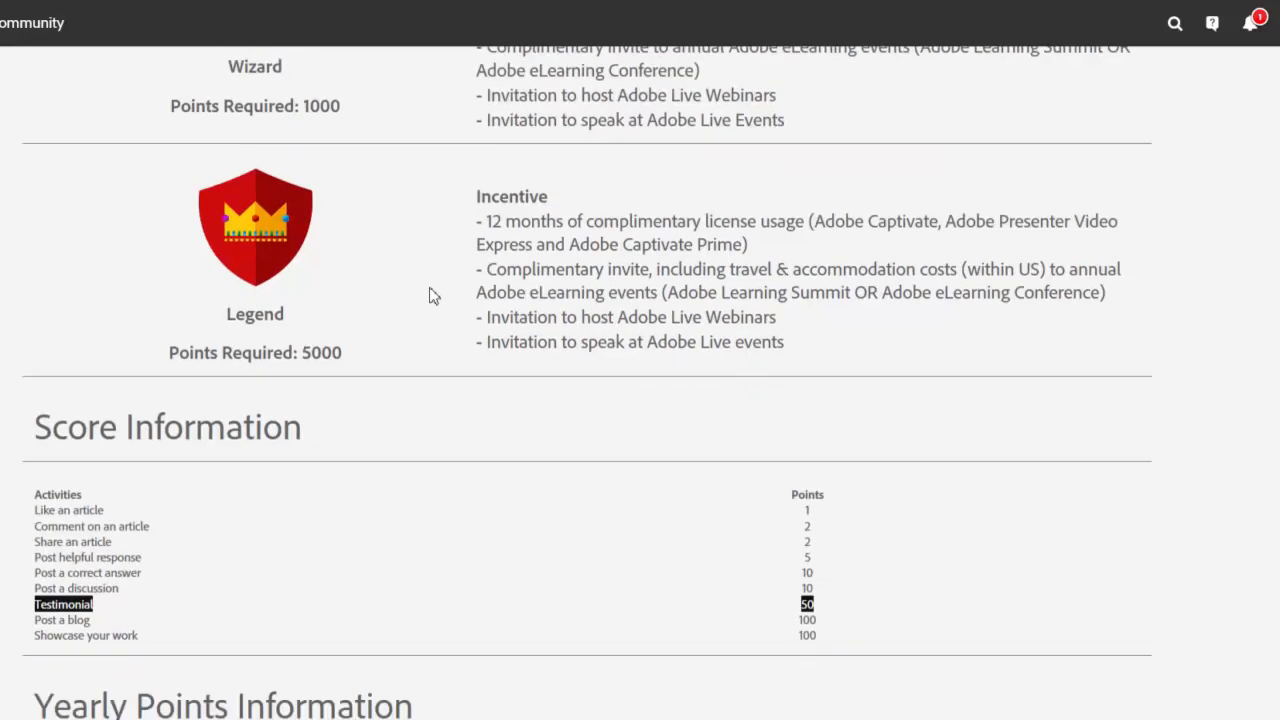
pyautogui.moveTo(250, 308)
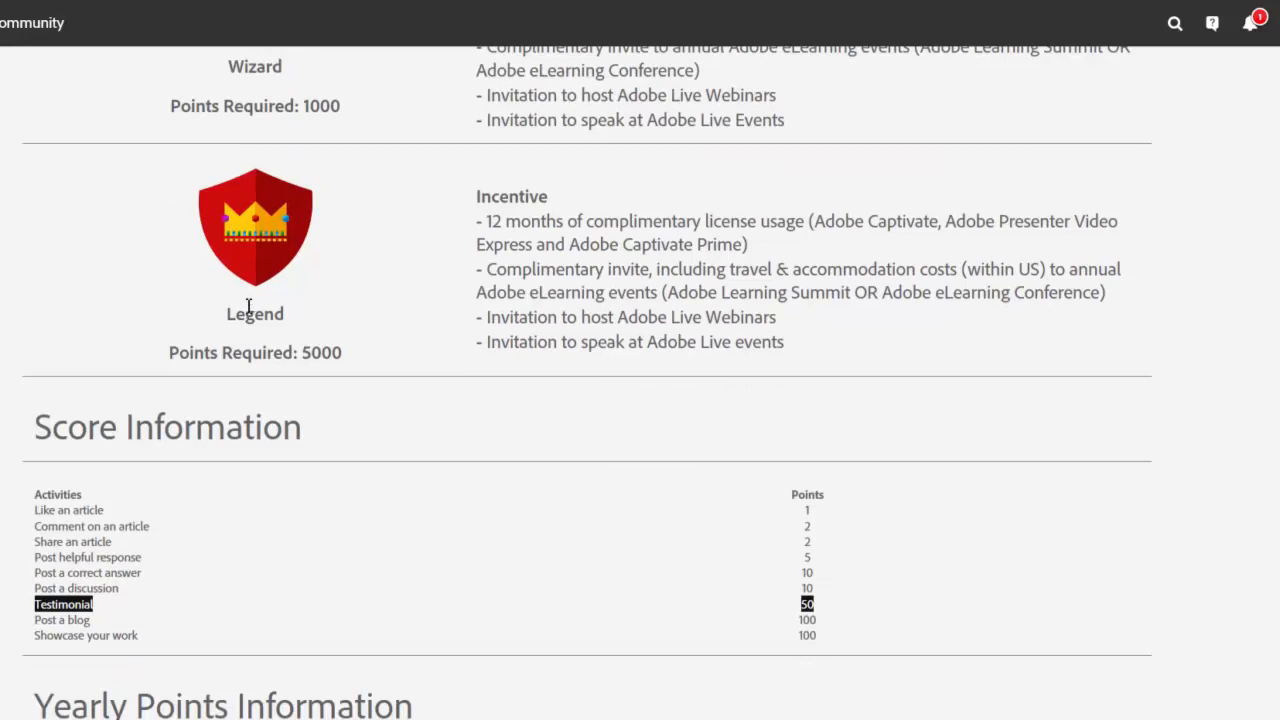
pyautogui.moveTo(452, 272)
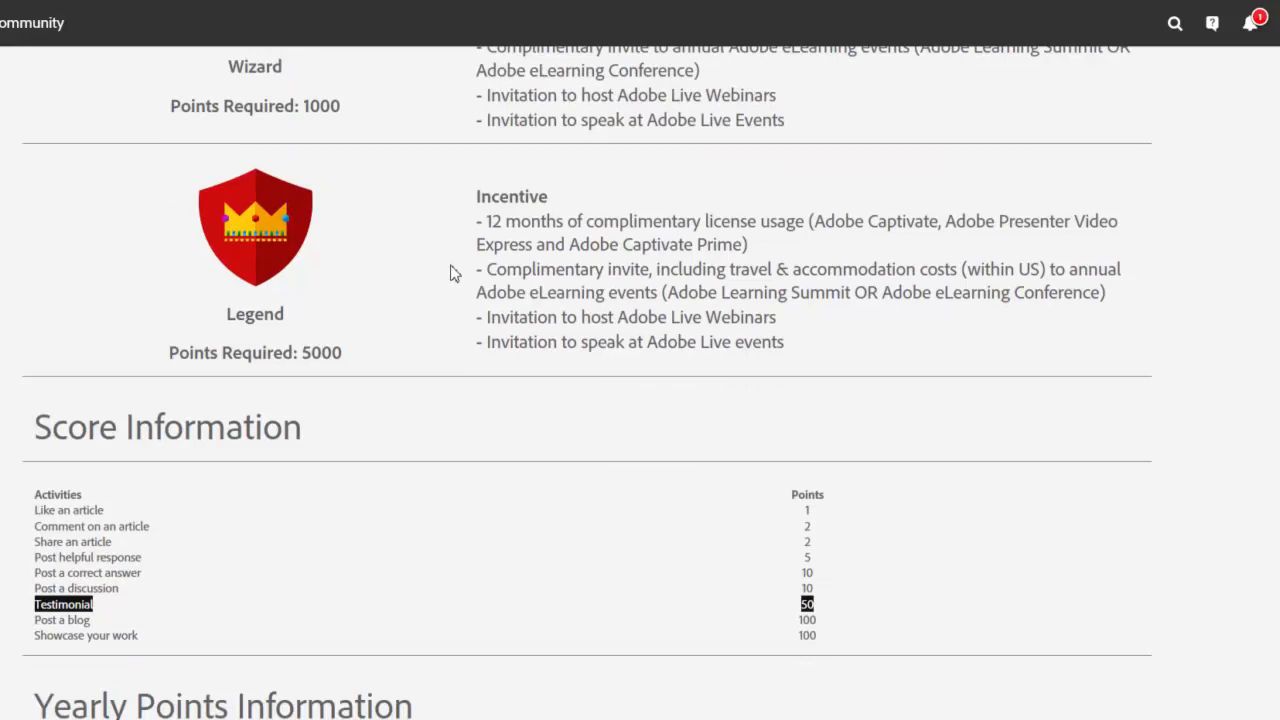
pyautogui.moveTo(476, 232)
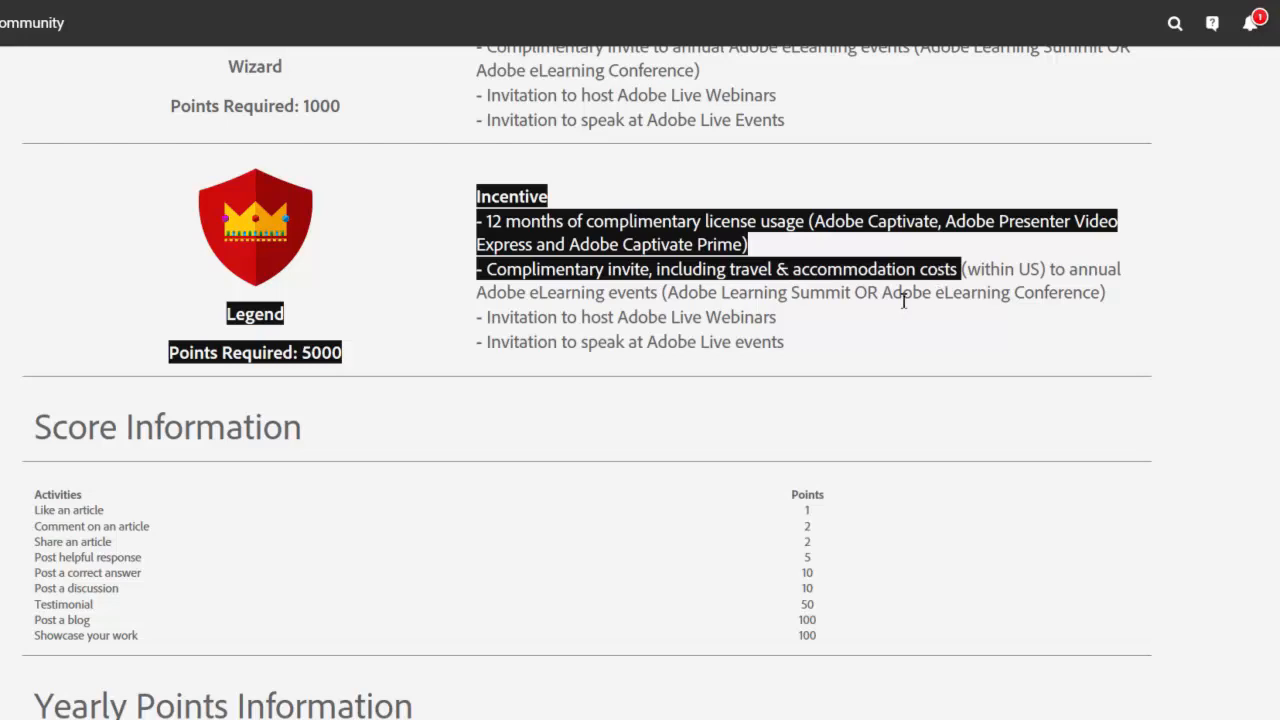
pyautogui.moveTo(808, 292)
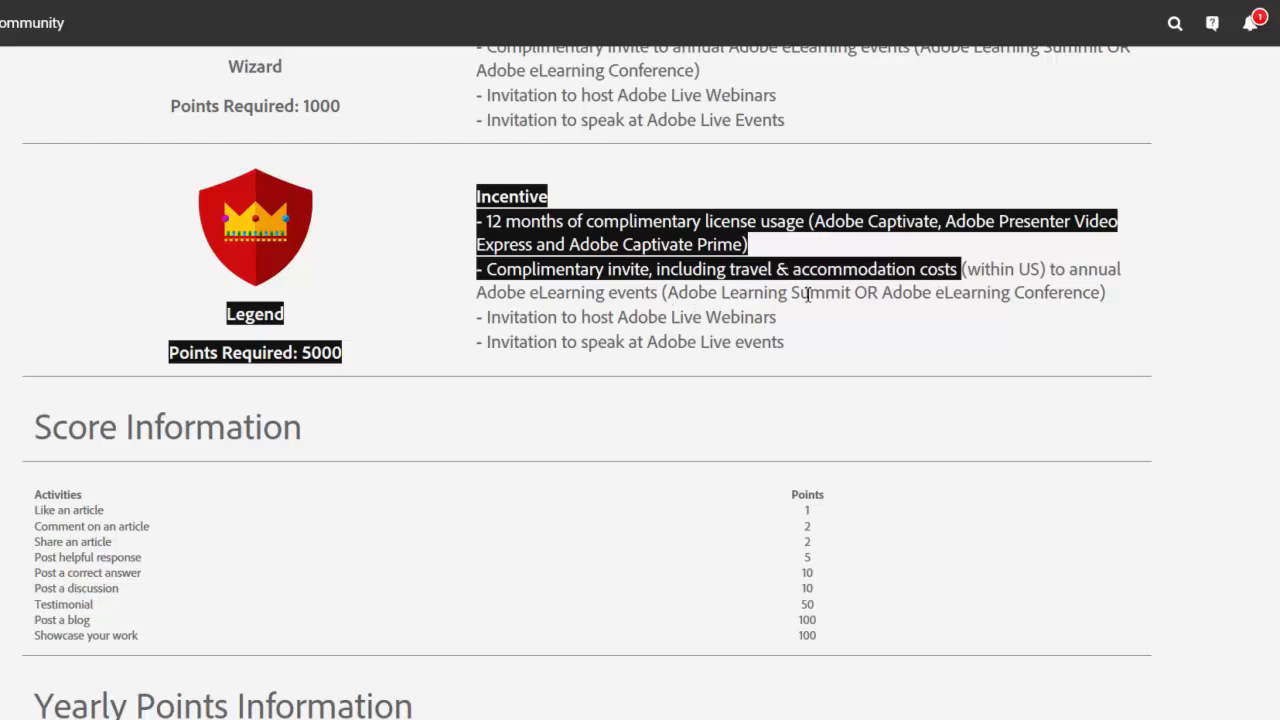
pyautogui.moveTo(918, 318)
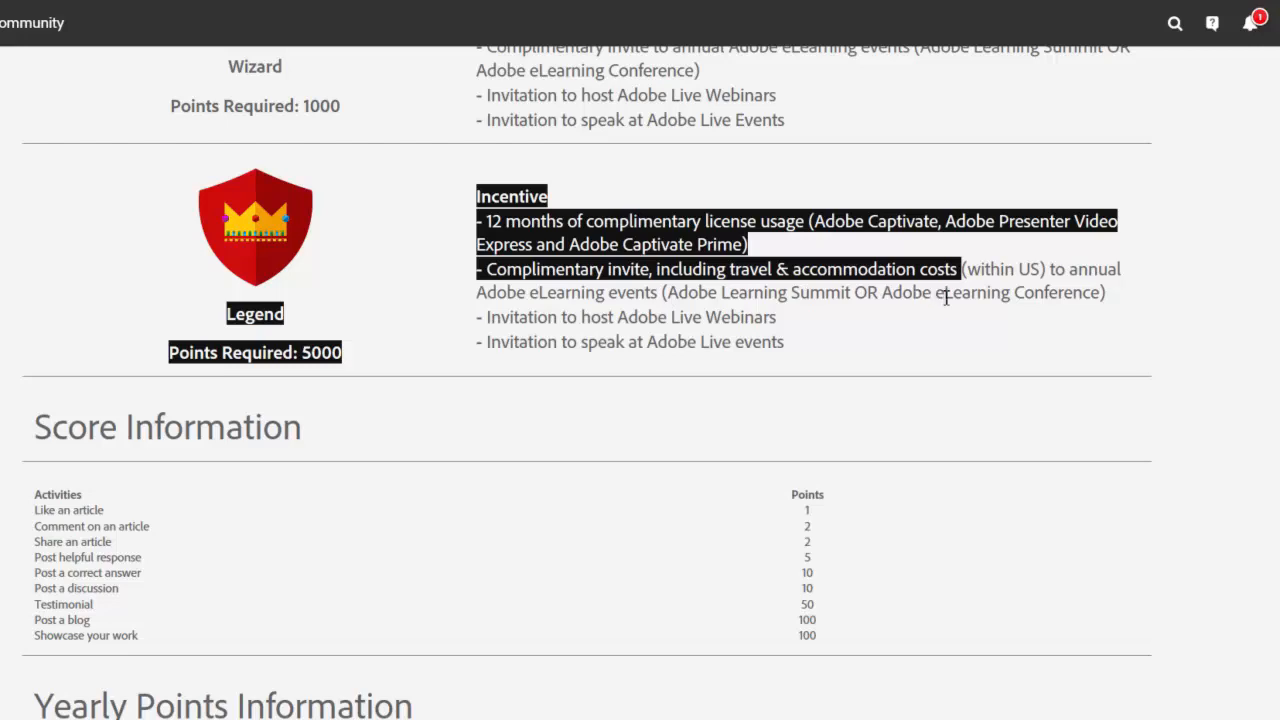
pyautogui.moveTo(932, 304)
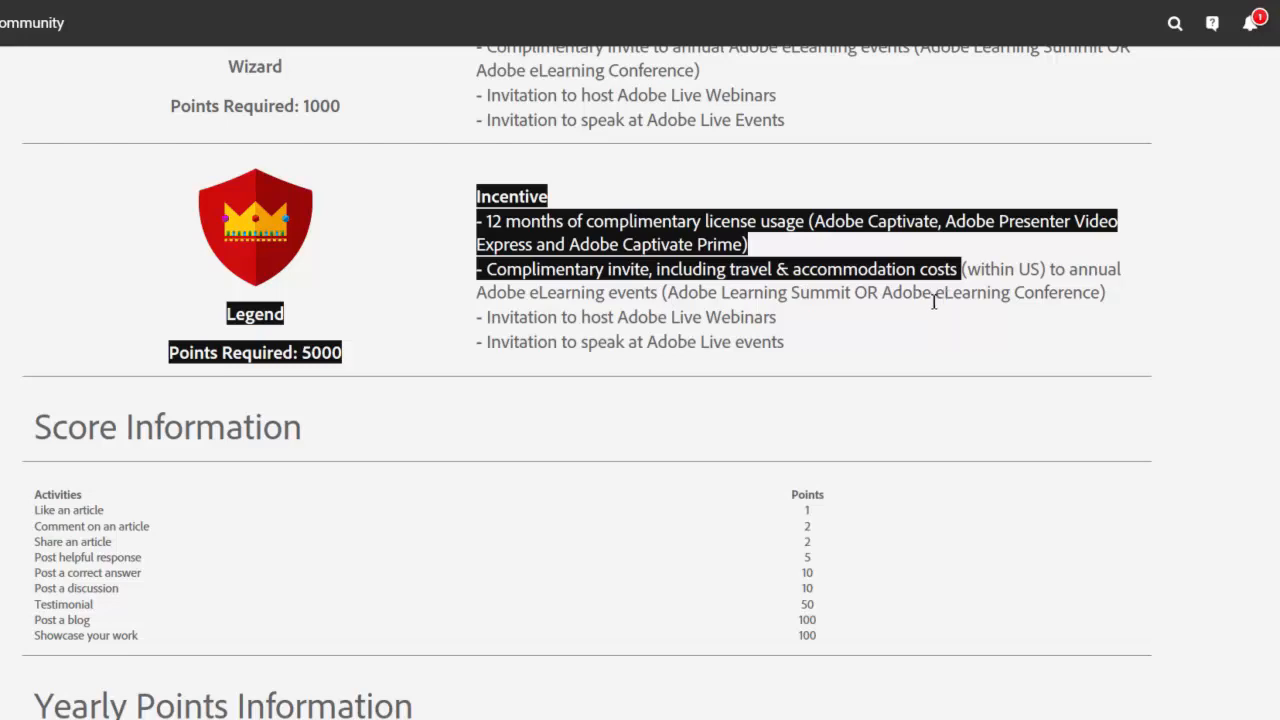
pyautogui.moveTo(1118, 296)
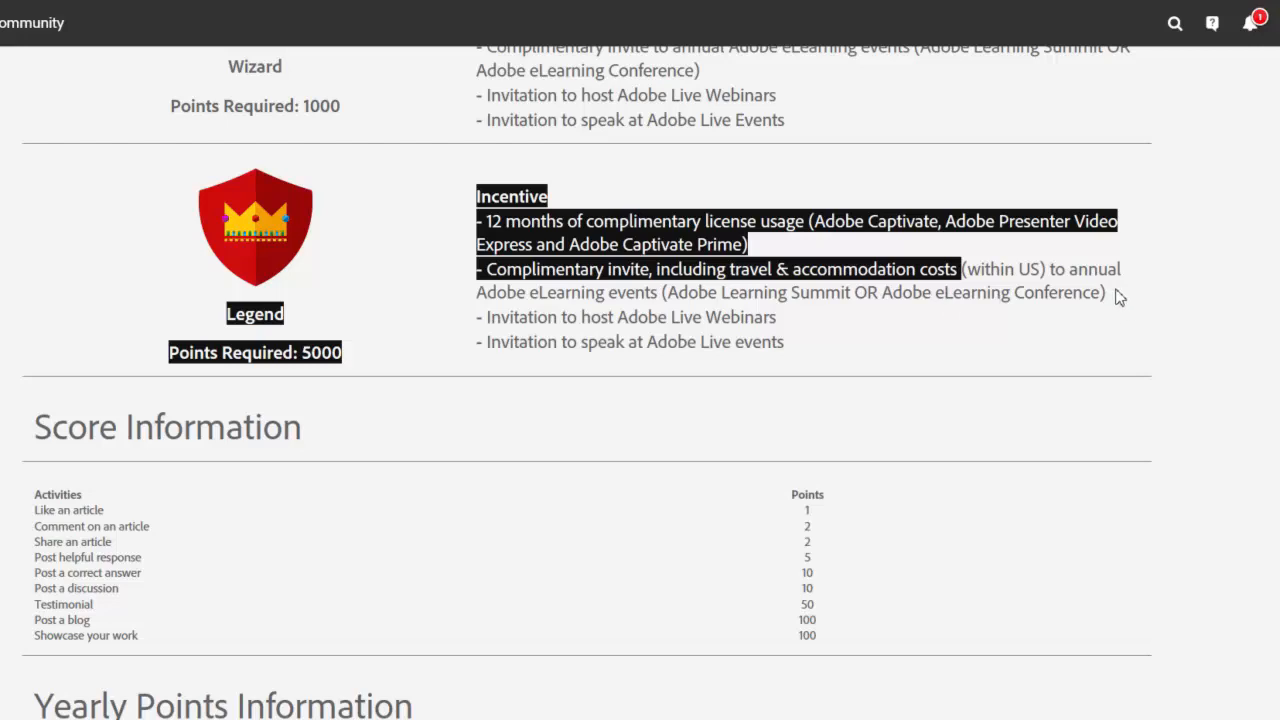
pyautogui.moveTo(798, 328)
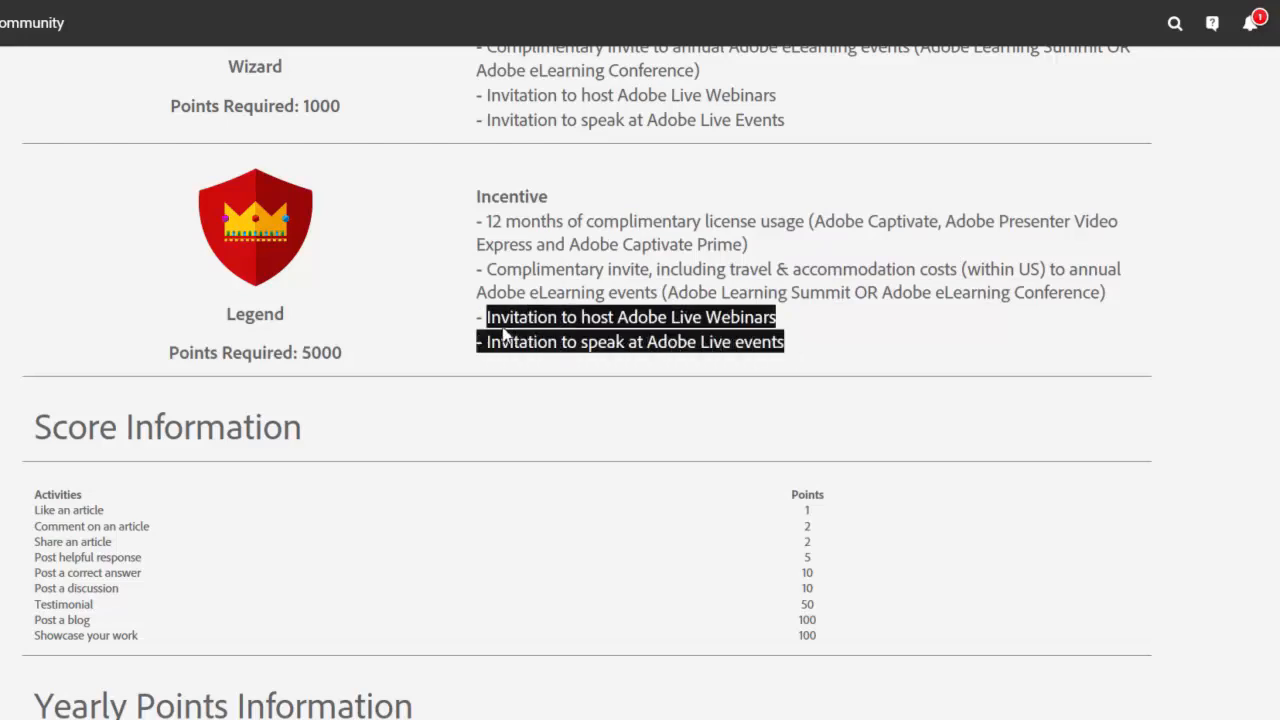
# Select the Legend incentive line 'Invitation to speak at Adobe Live events'.
pyautogui.click(484, 340)
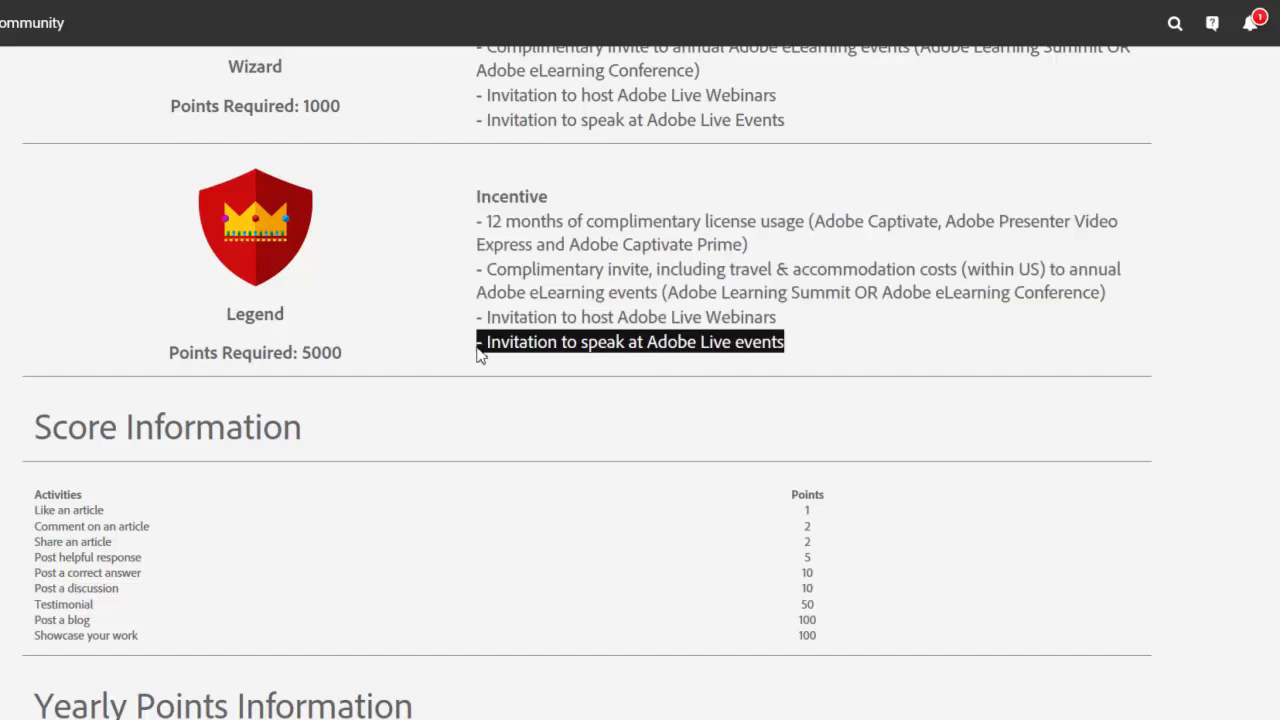
pyautogui.moveTo(472, 460)
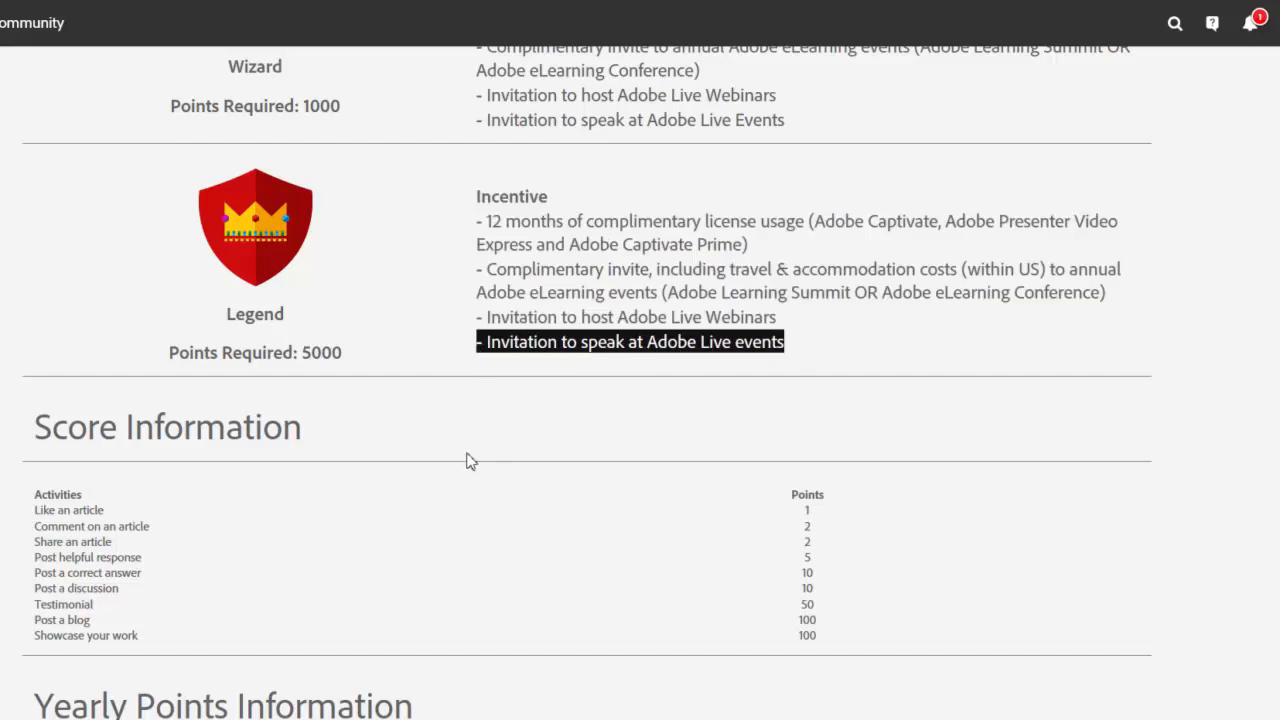